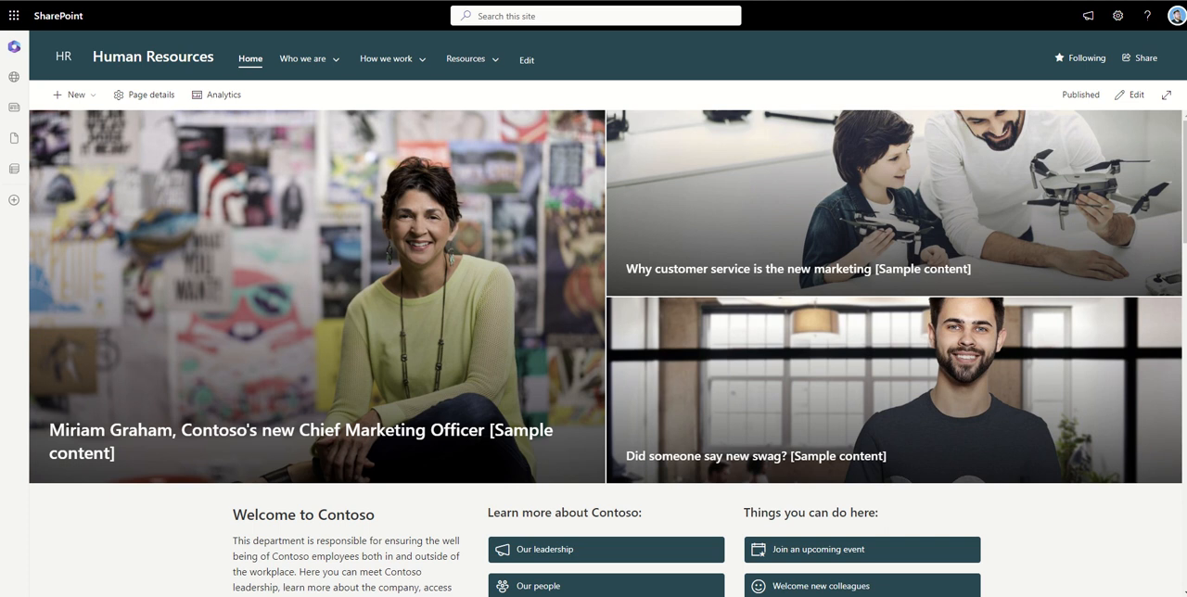
mouse_move(734, 78)
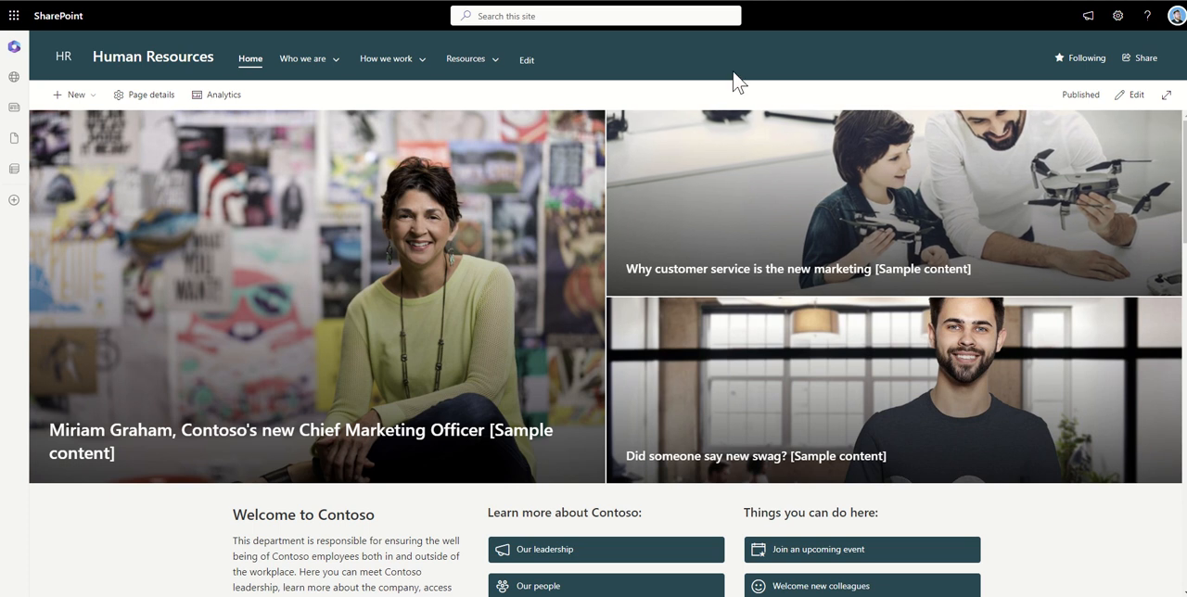
mouse_move(1048, 59)
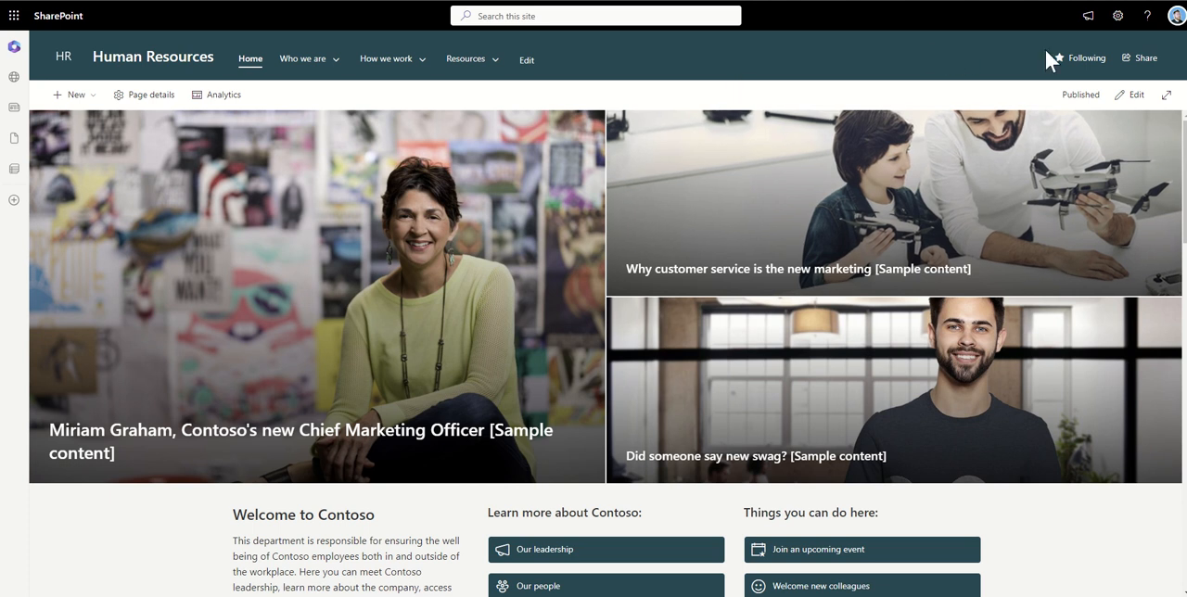
Go to Site contents from the Human Resources home page via the Settings gear
left_click(1116, 15)
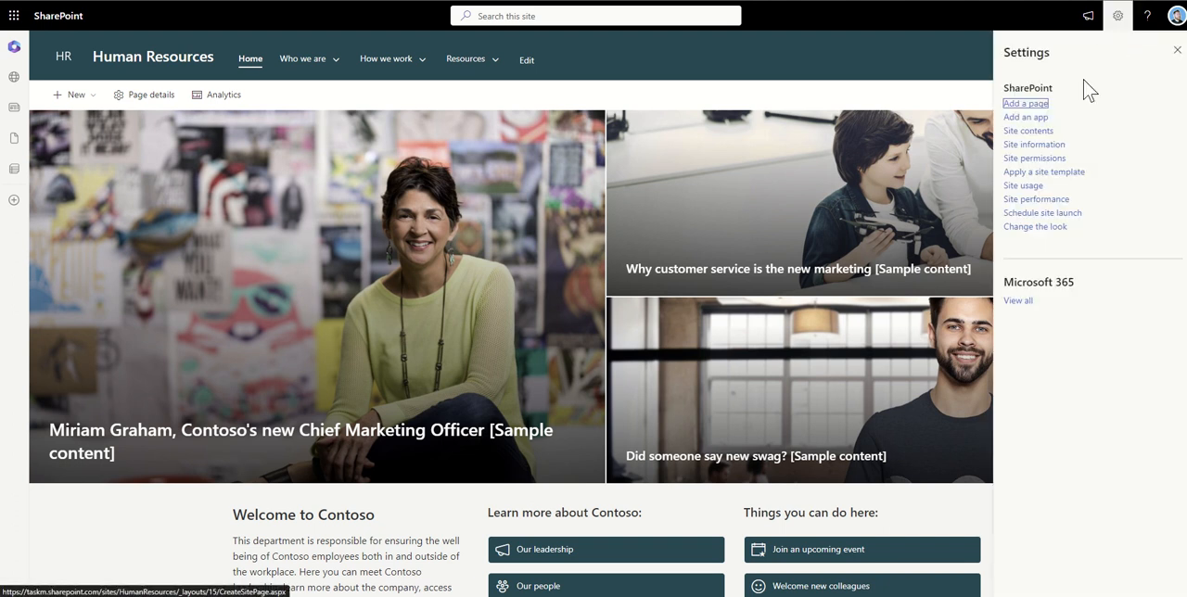
mouse_move(1027, 130)
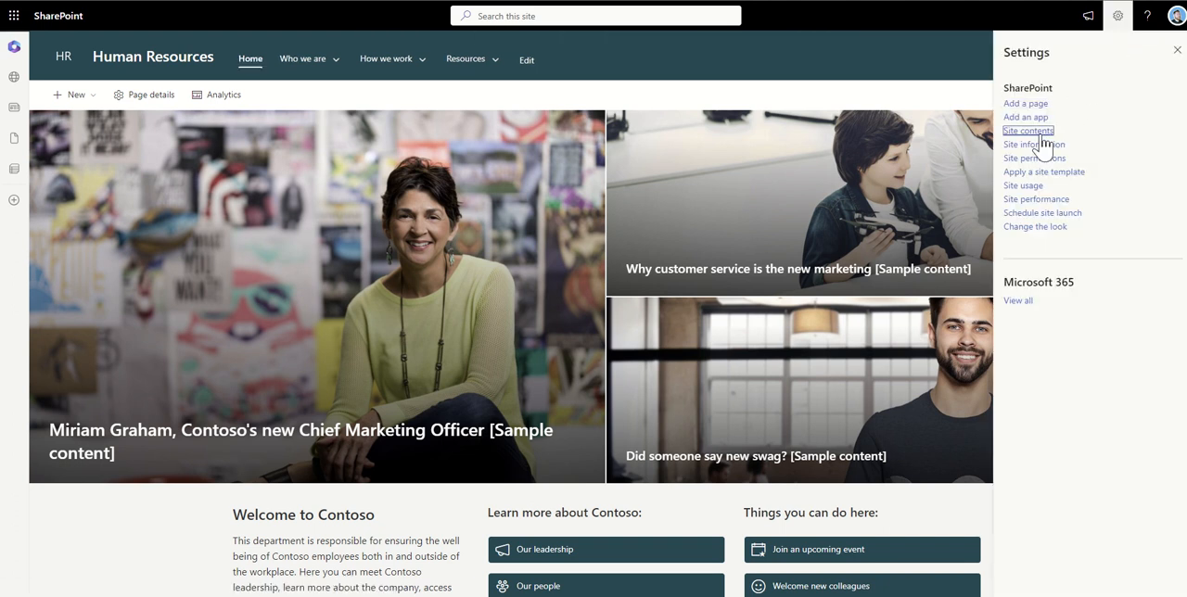
left_click(1027, 129)
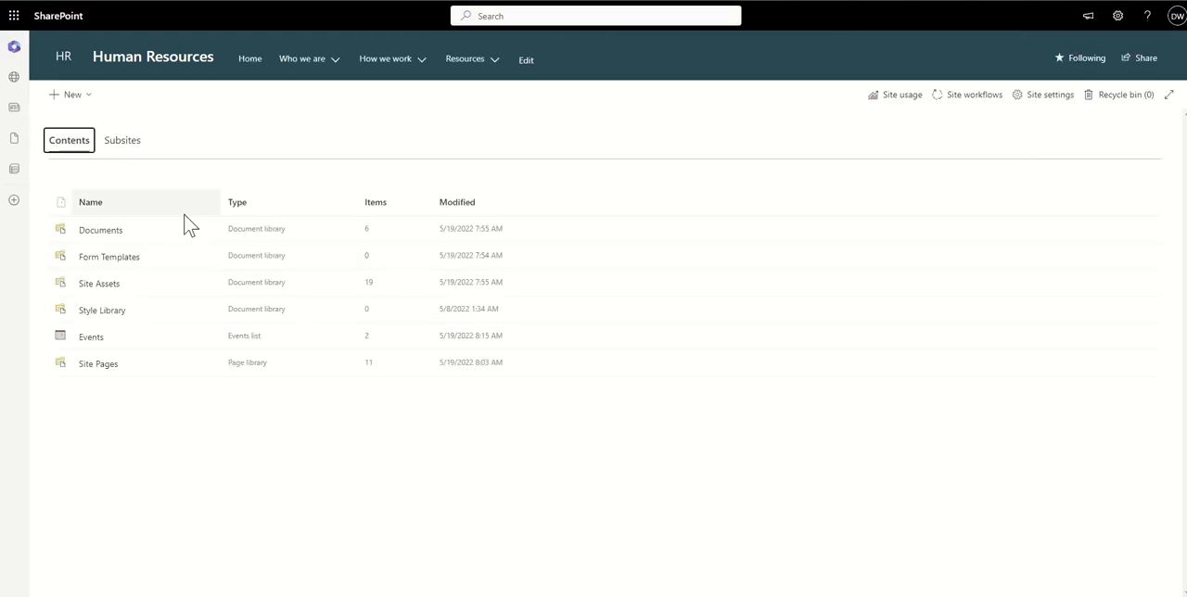
Open the Documents library from the Site contents list
left_click(100, 228)
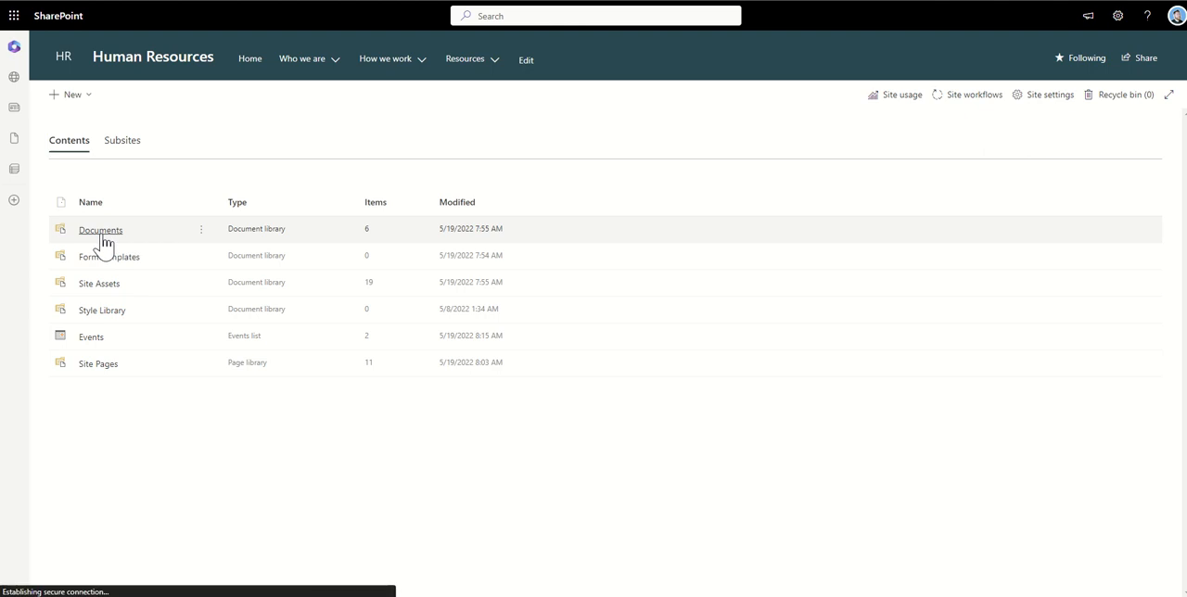
left_click(100, 228)
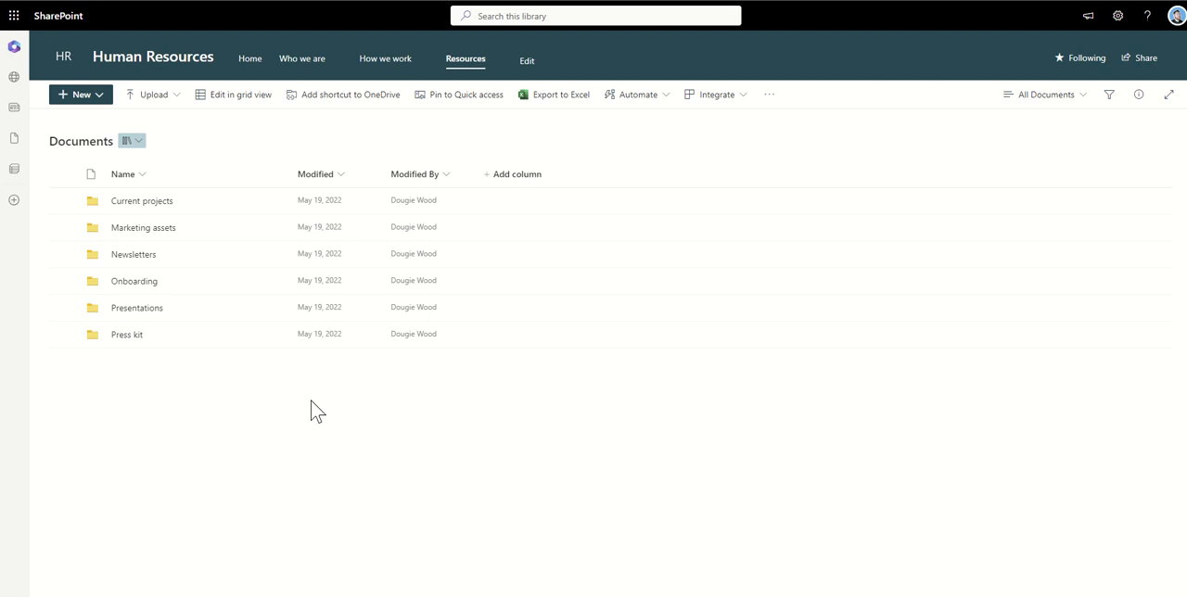
mouse_move(769, 148)
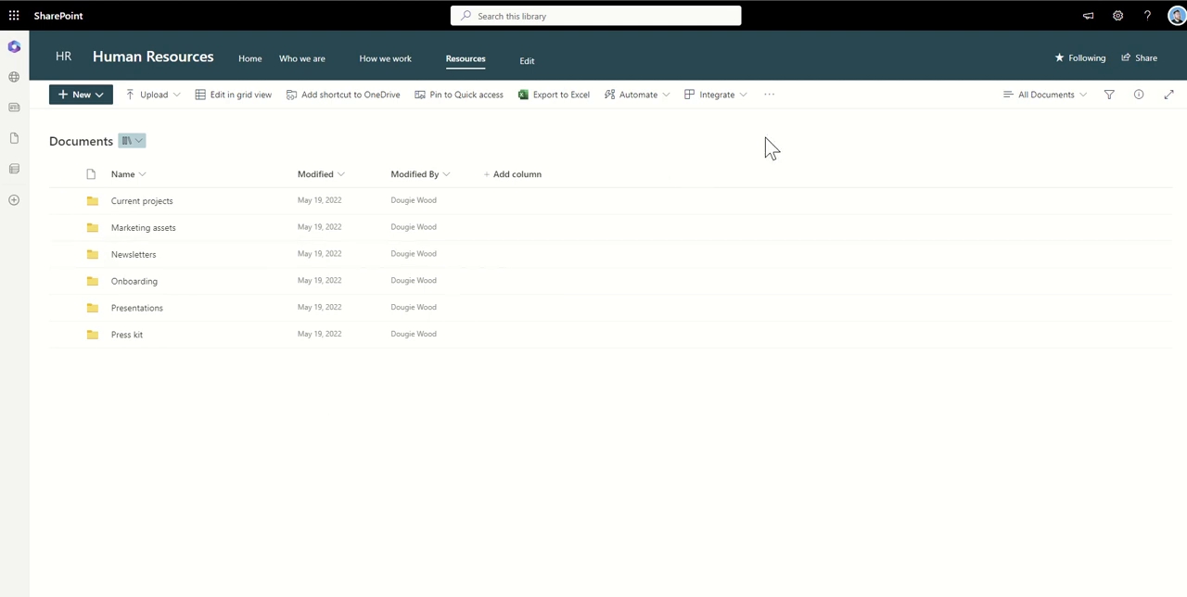
Start an 'Alert me' email alert on the Documents library from the toolbar overflow
left_click(767, 93)
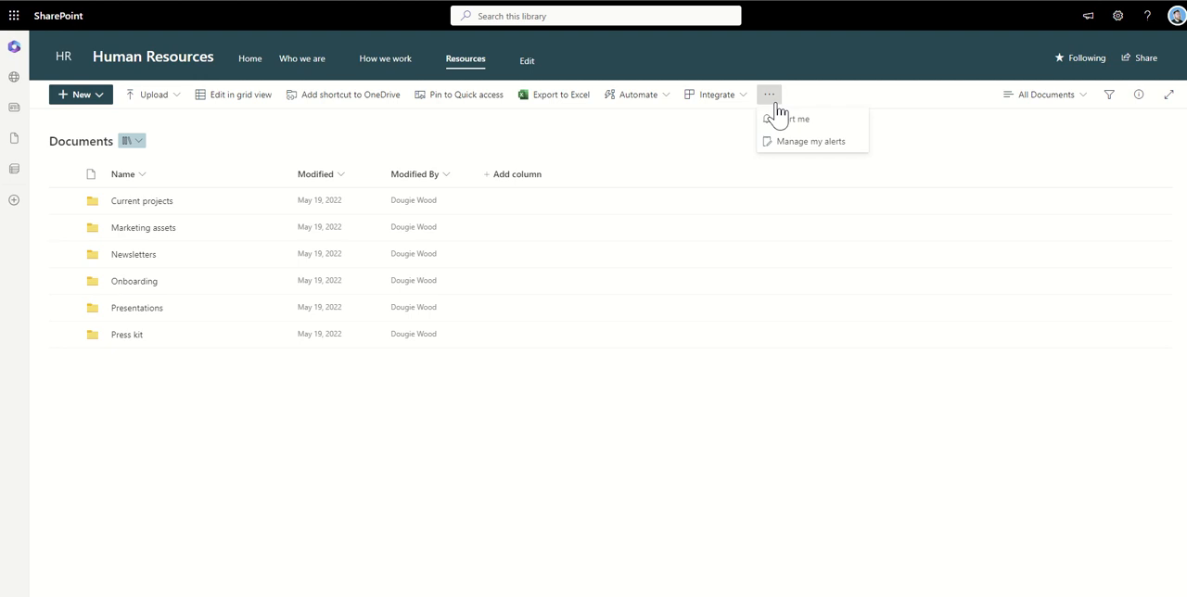
mouse_move(835, 126)
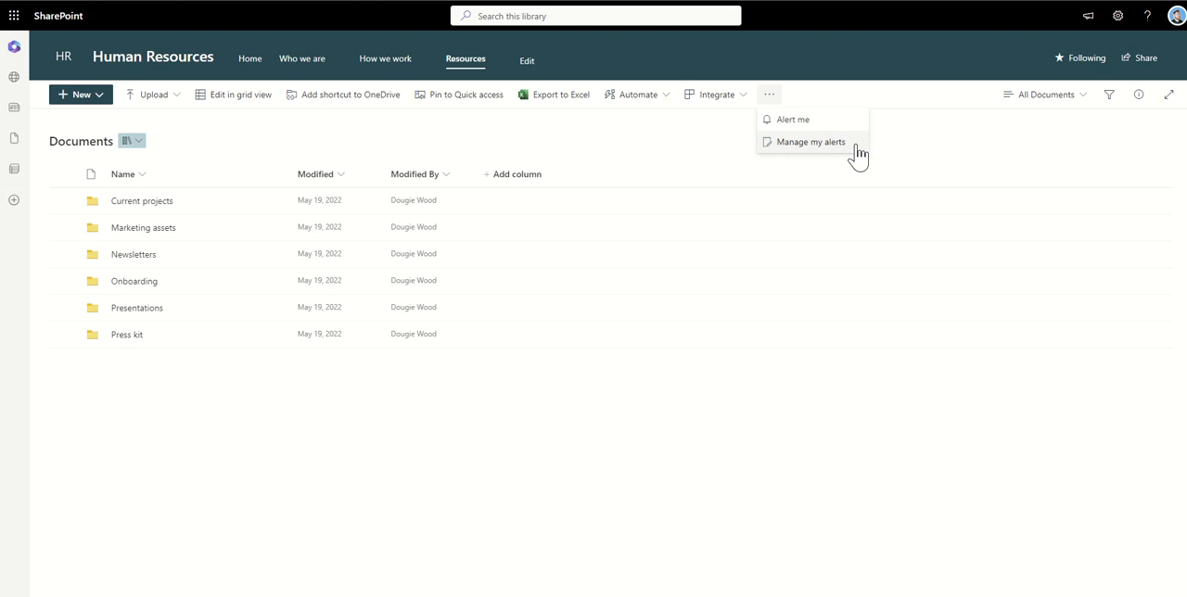
mouse_move(834, 130)
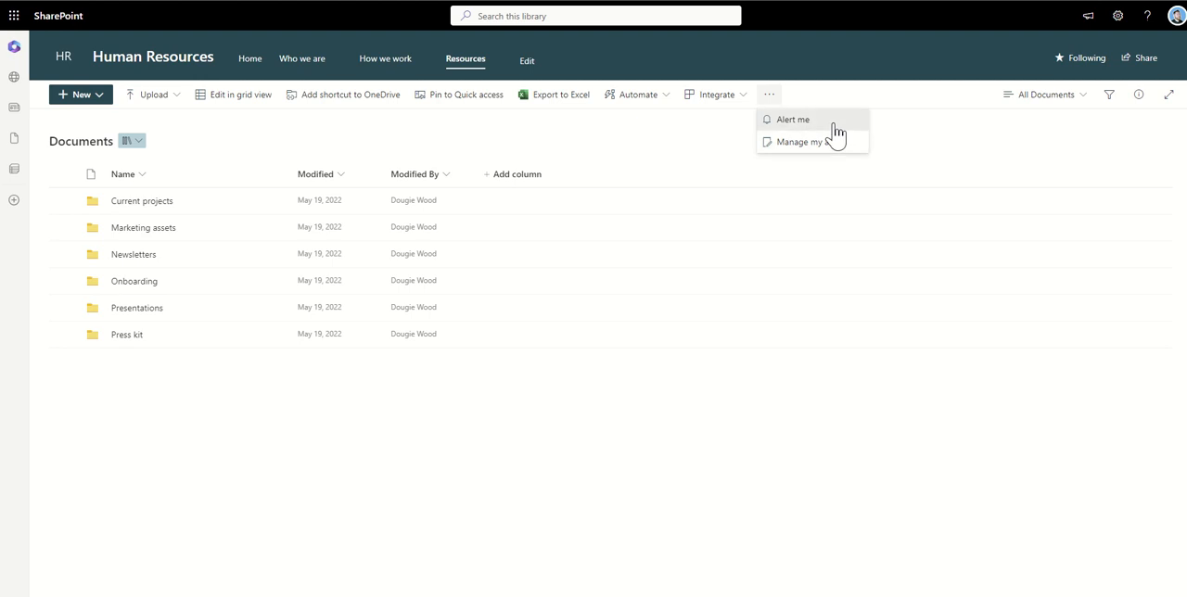
left_click(790, 119)
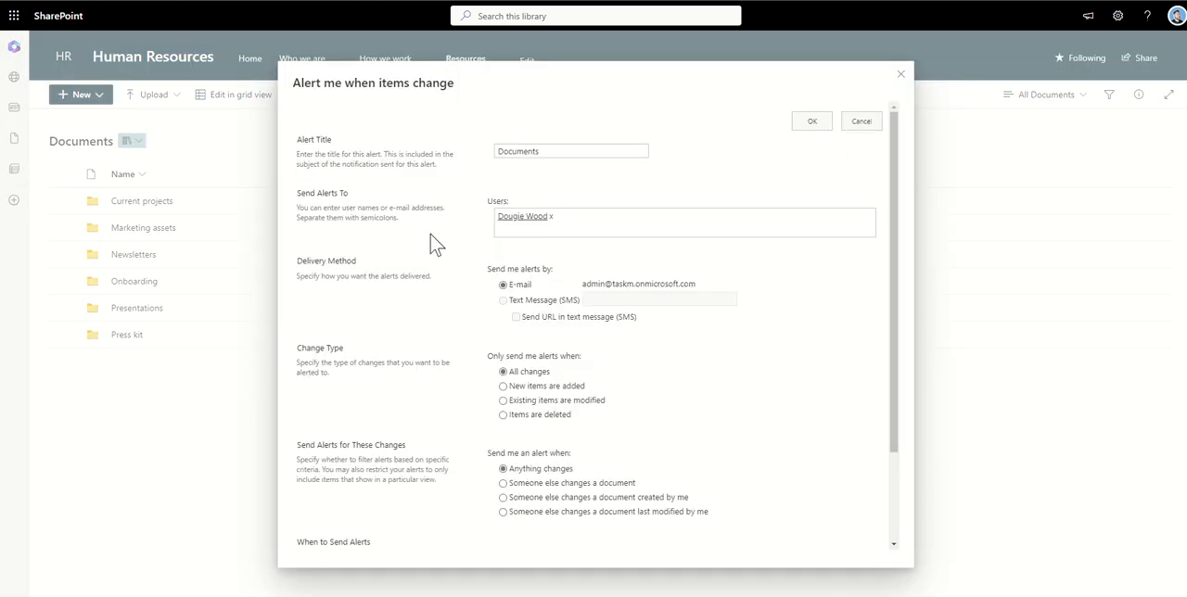
mouse_move(467, 250)
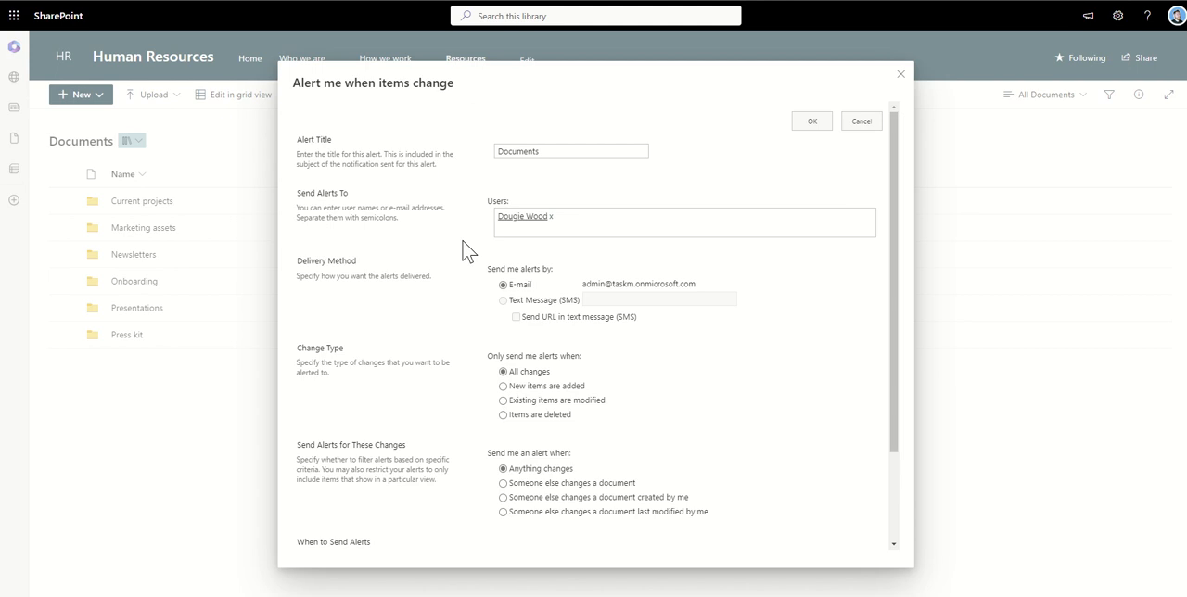
mouse_move(408, 197)
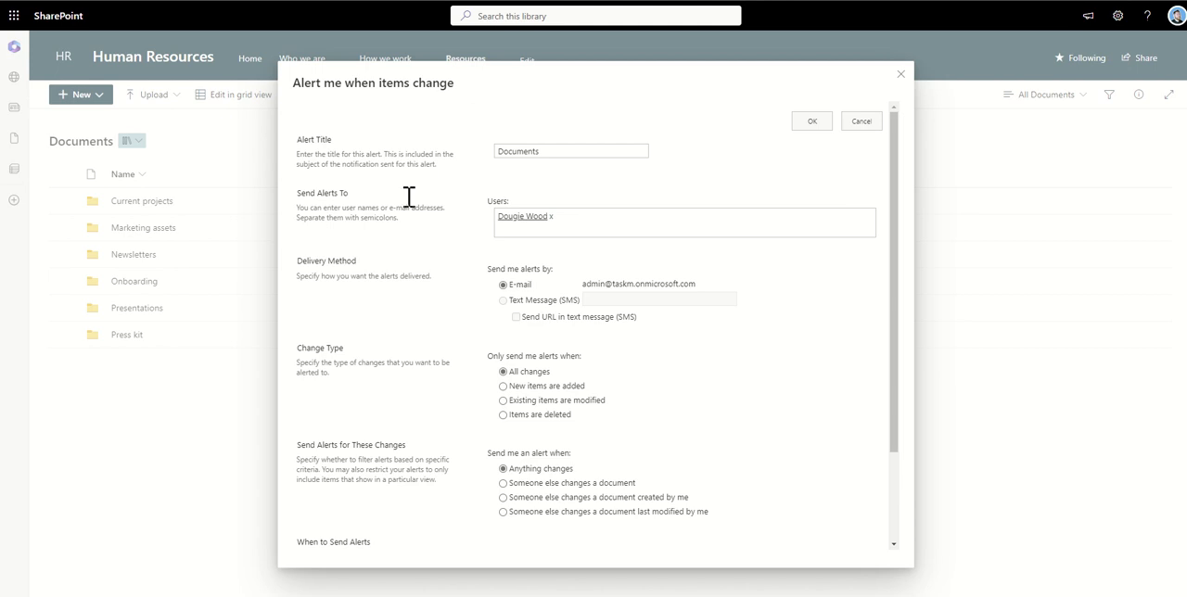
mouse_move(467, 251)
type("hr")
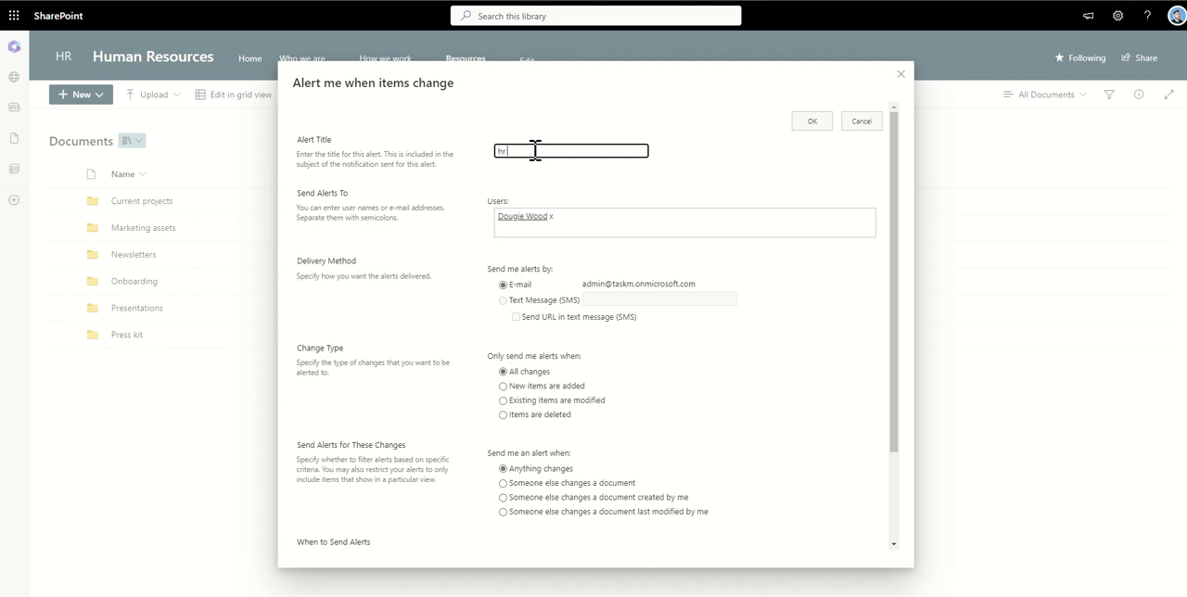
Title the alert 'HR Deleted Docs' and move down to the remaining options
type("HR De")
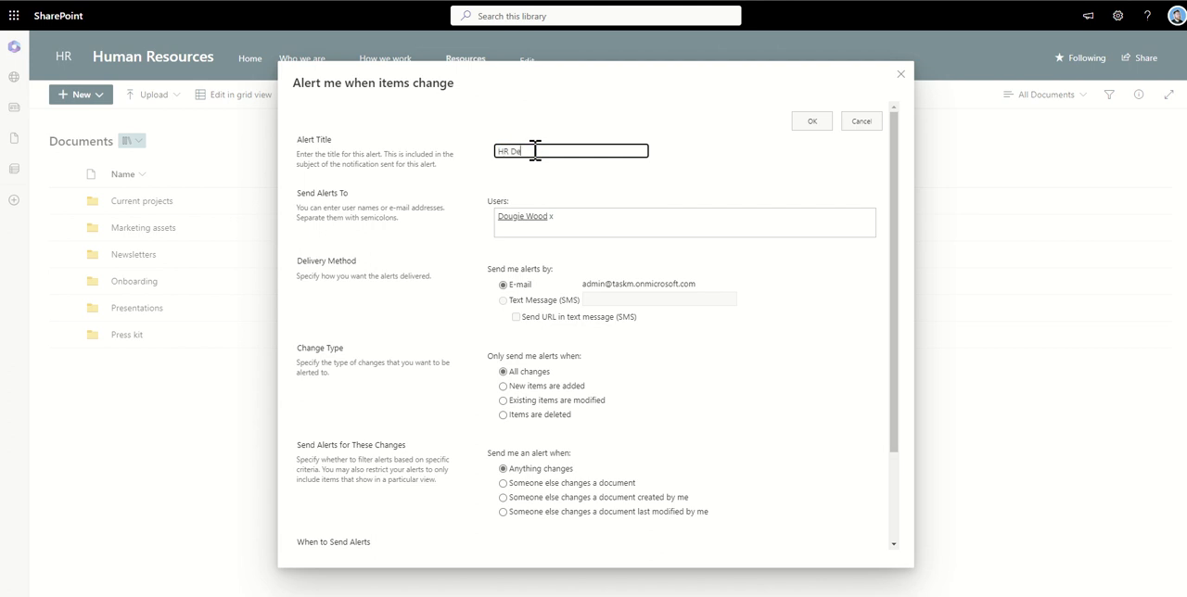
type("leted Docs")
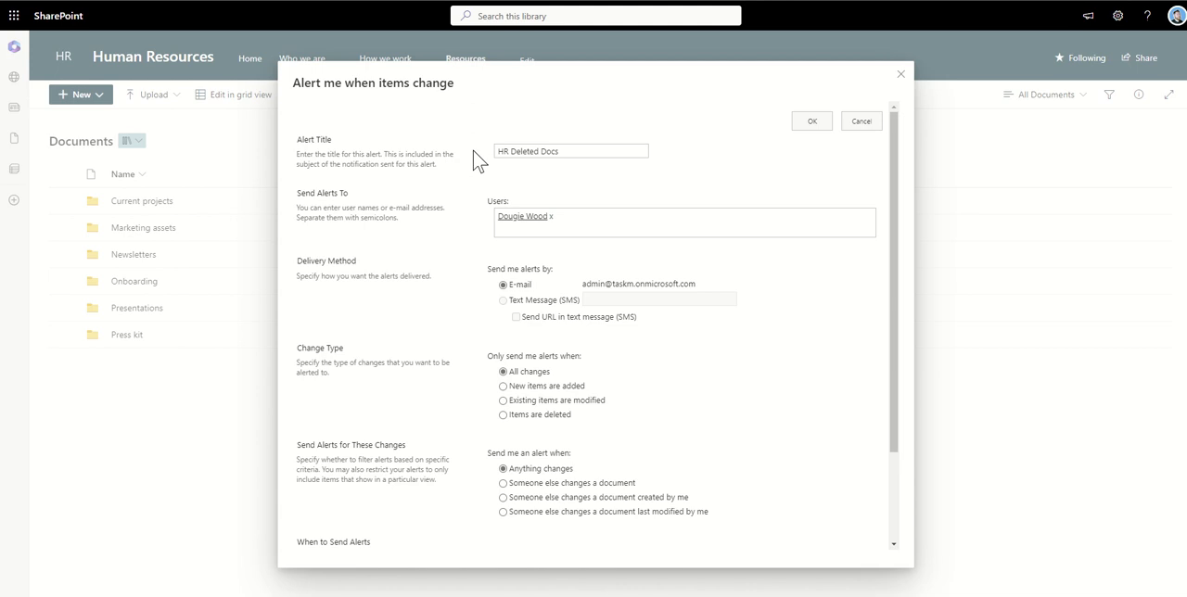
mouse_move(426, 209)
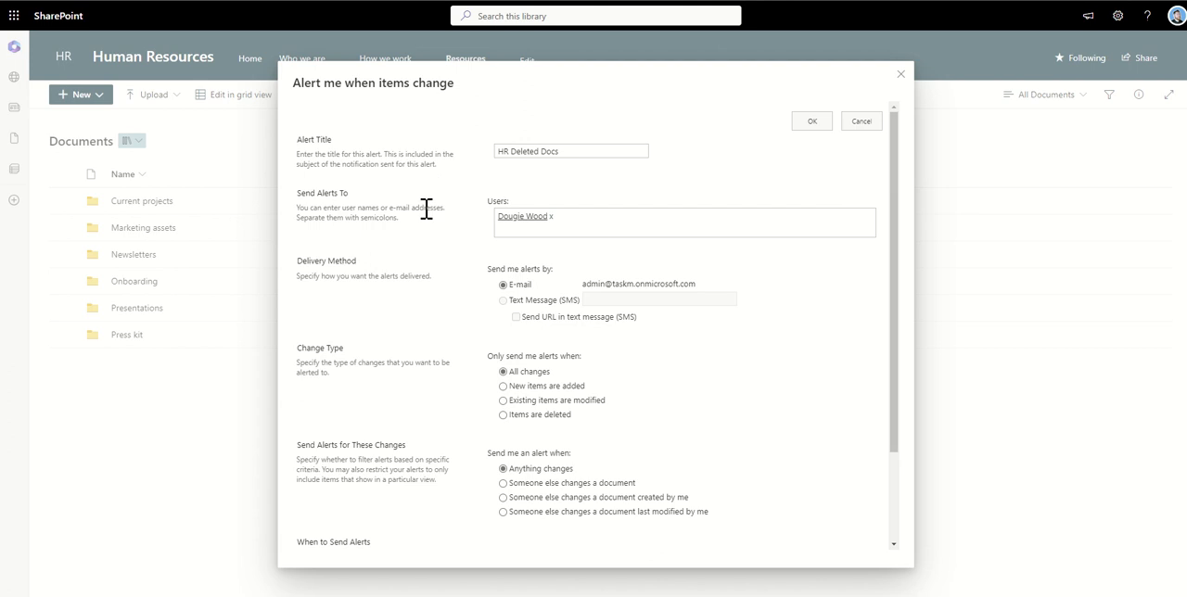
mouse_move(471, 245)
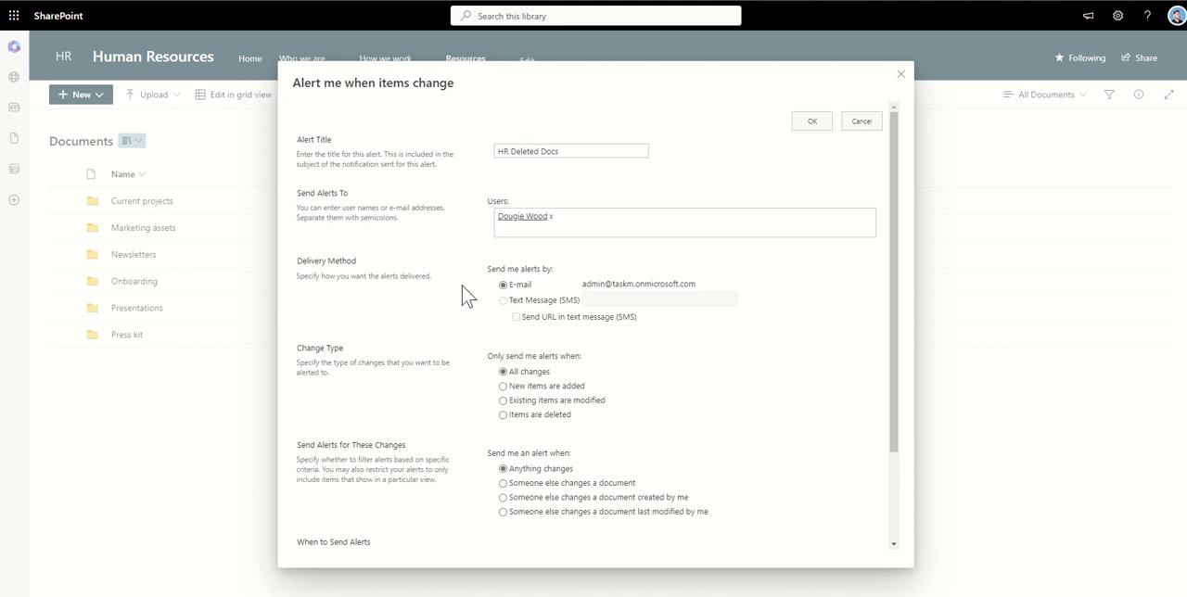
scroll("down", 3)
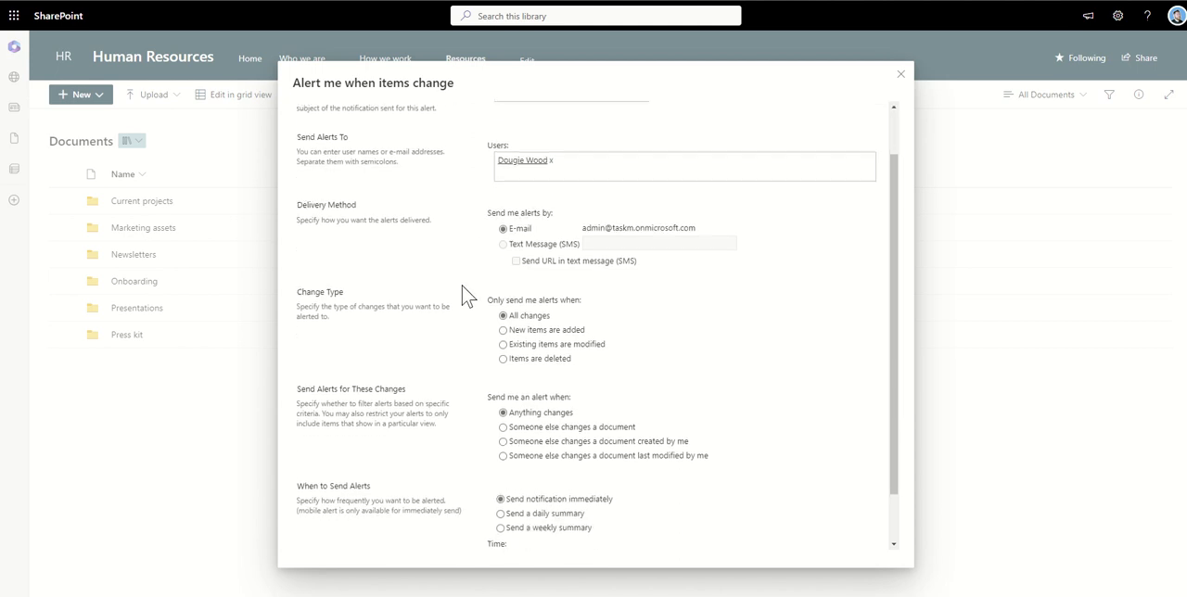
Set the alert's Change Type to 'Items are deleted'
scroll("down", 3)
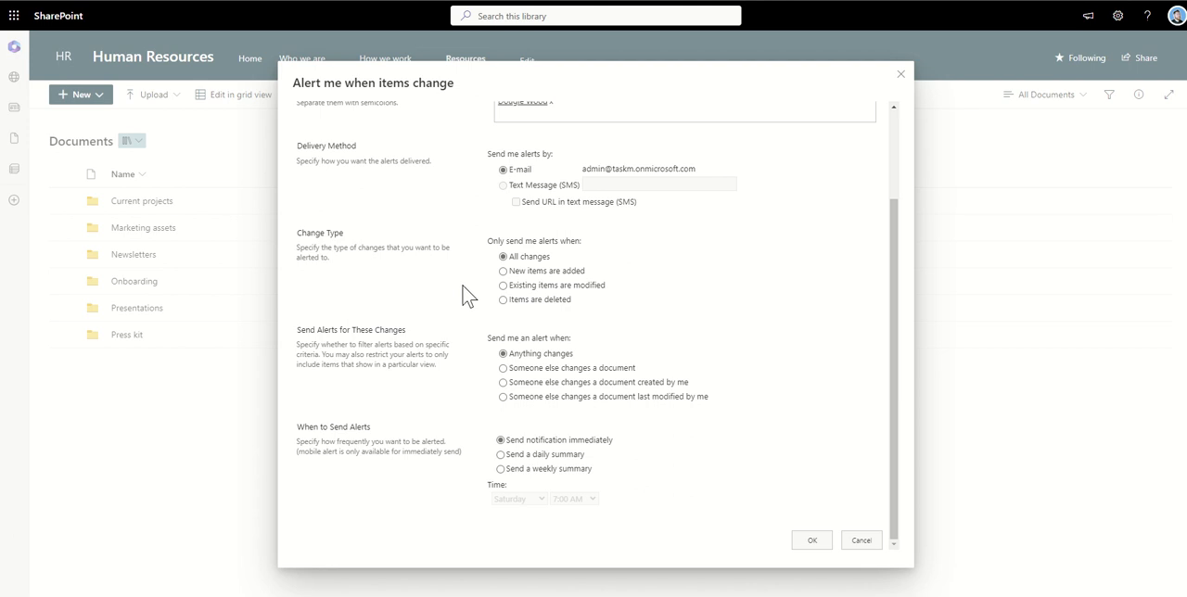
left_click(503, 300)
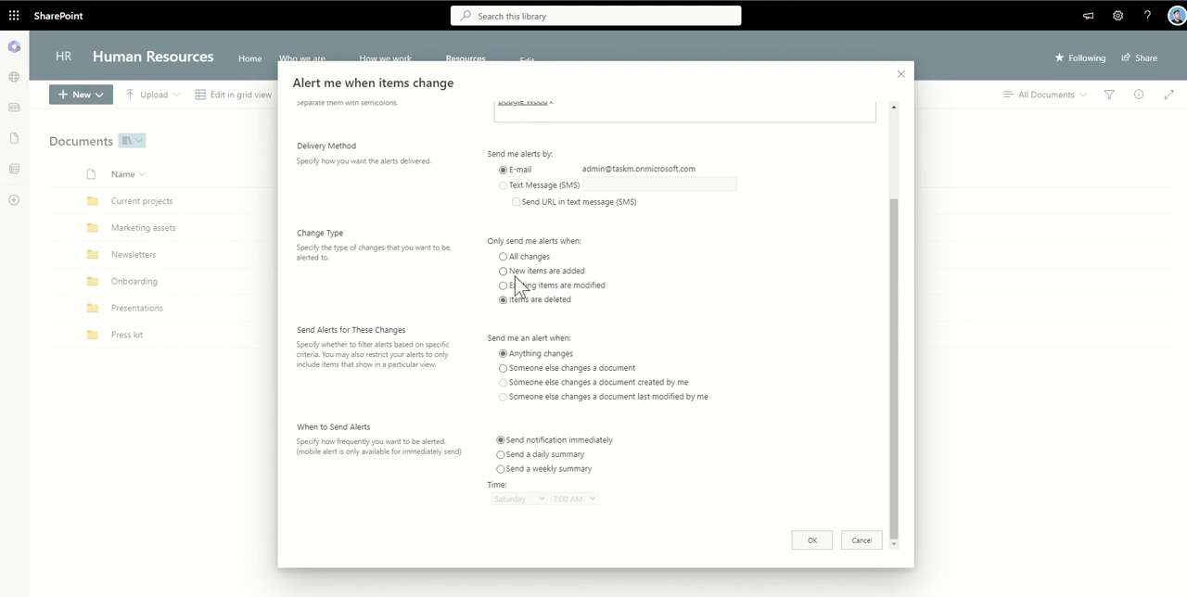
mouse_move(582, 293)
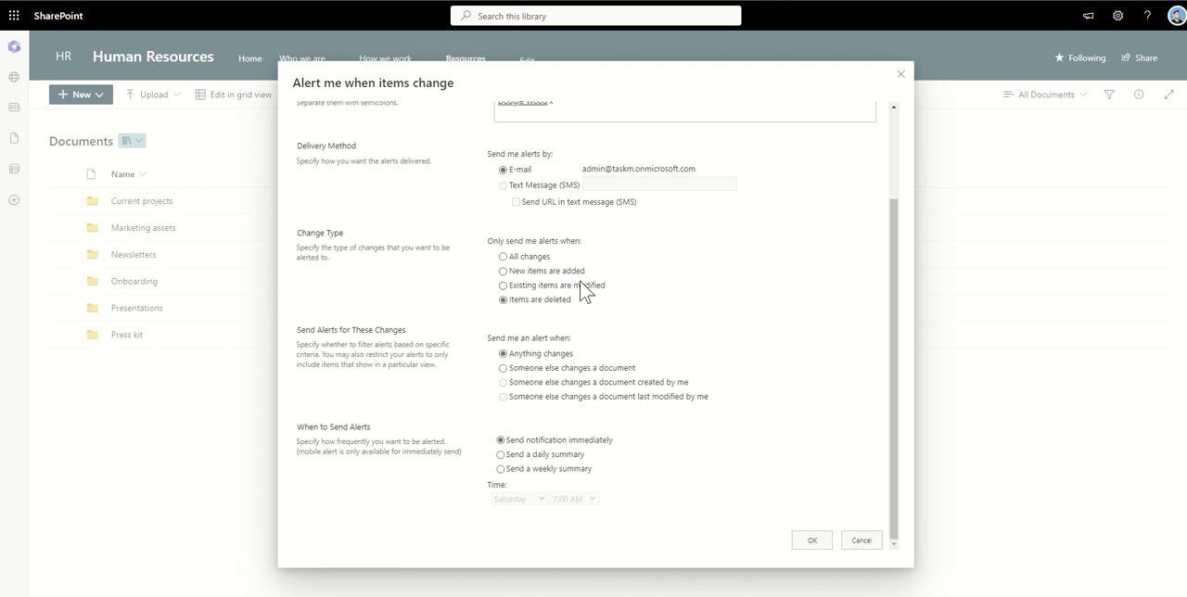
mouse_move(494, 315)
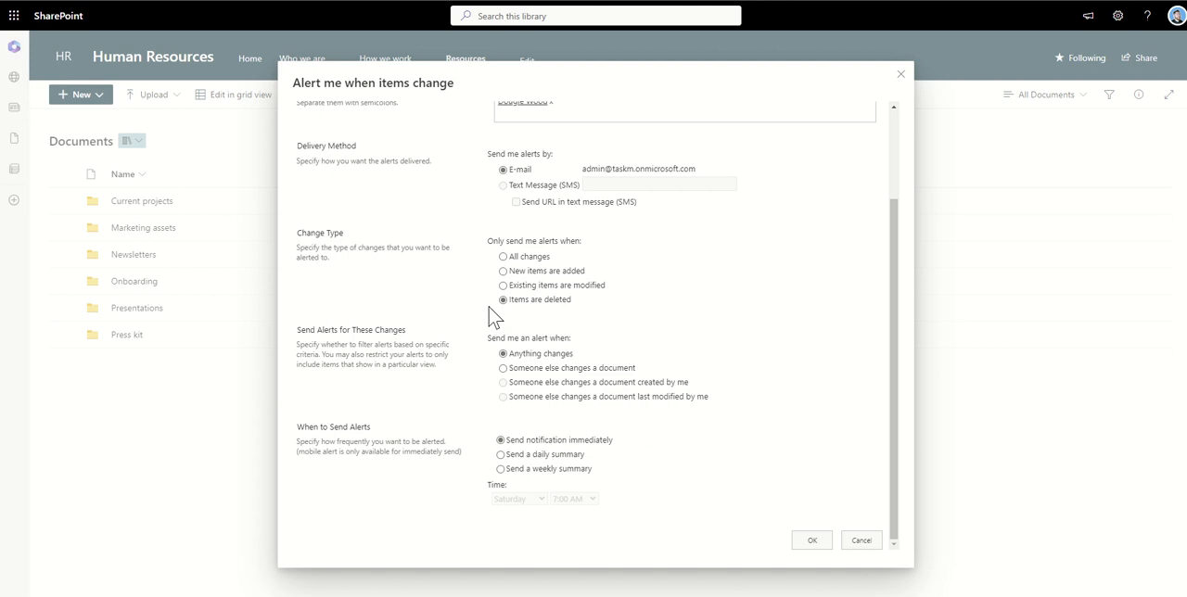
mouse_move(482, 300)
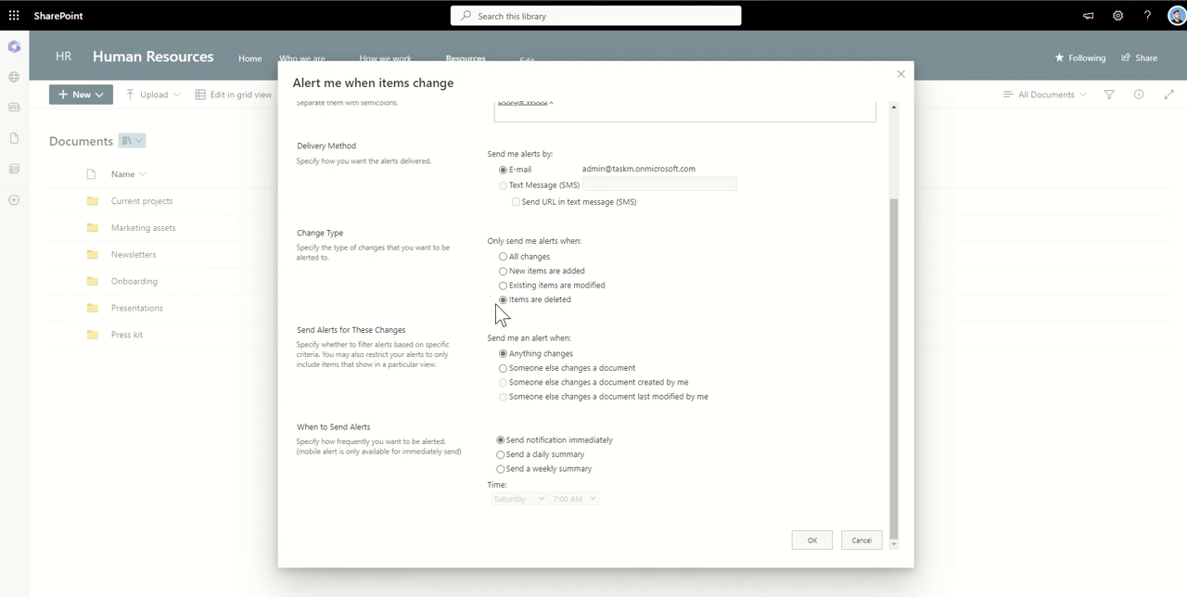
mouse_move(478, 318)
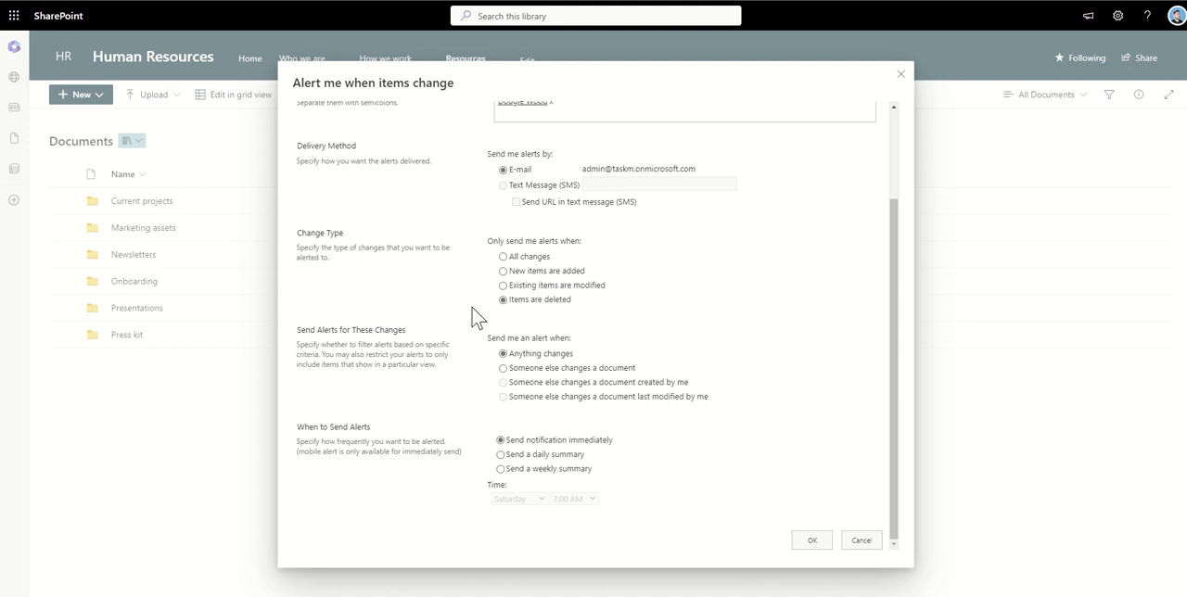
mouse_move(415, 337)
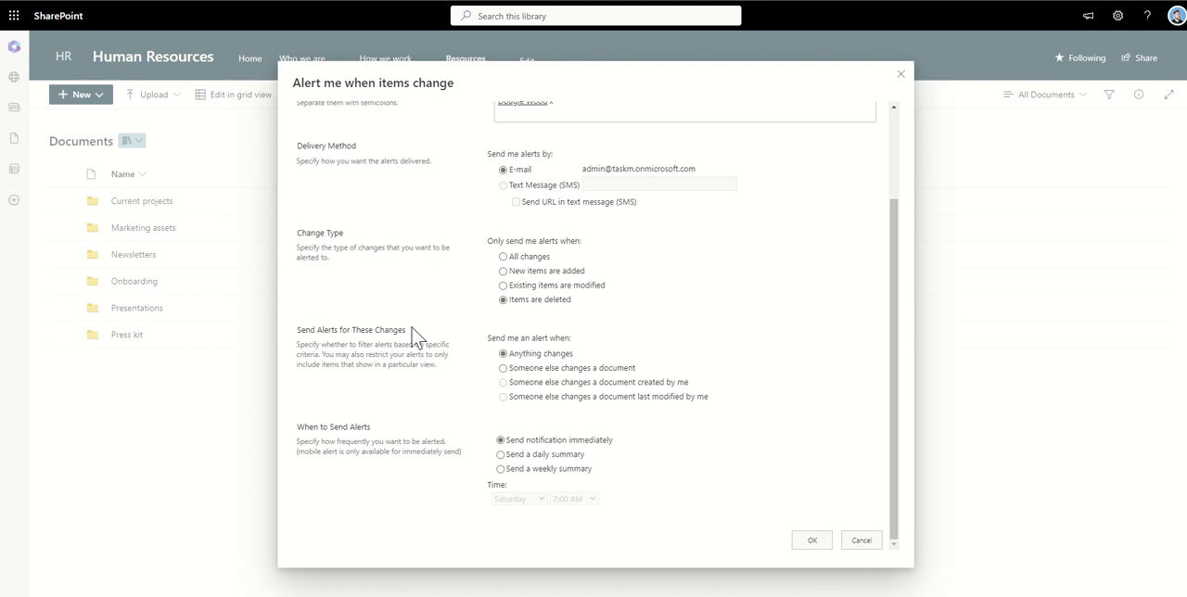
mouse_move(370, 401)
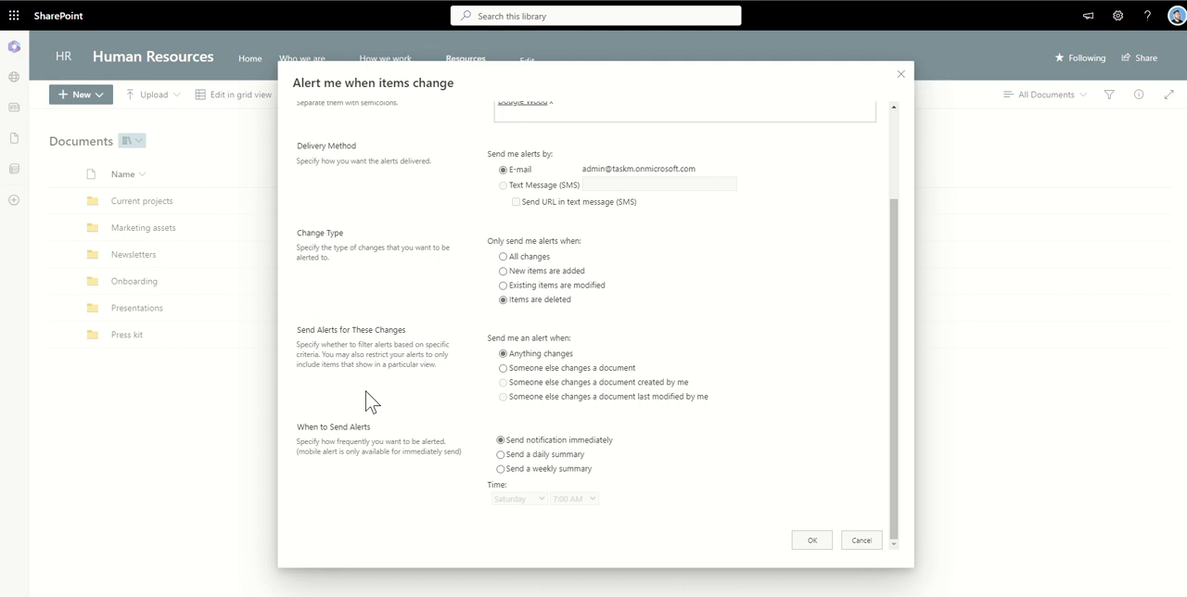
mouse_move(482, 367)
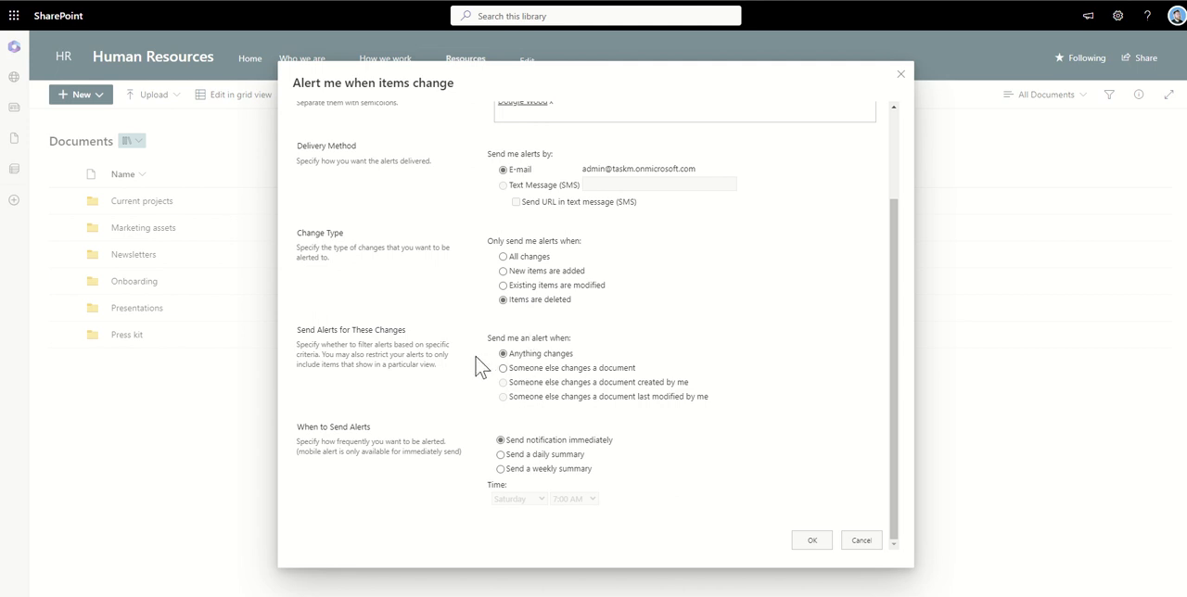
mouse_move(519, 388)
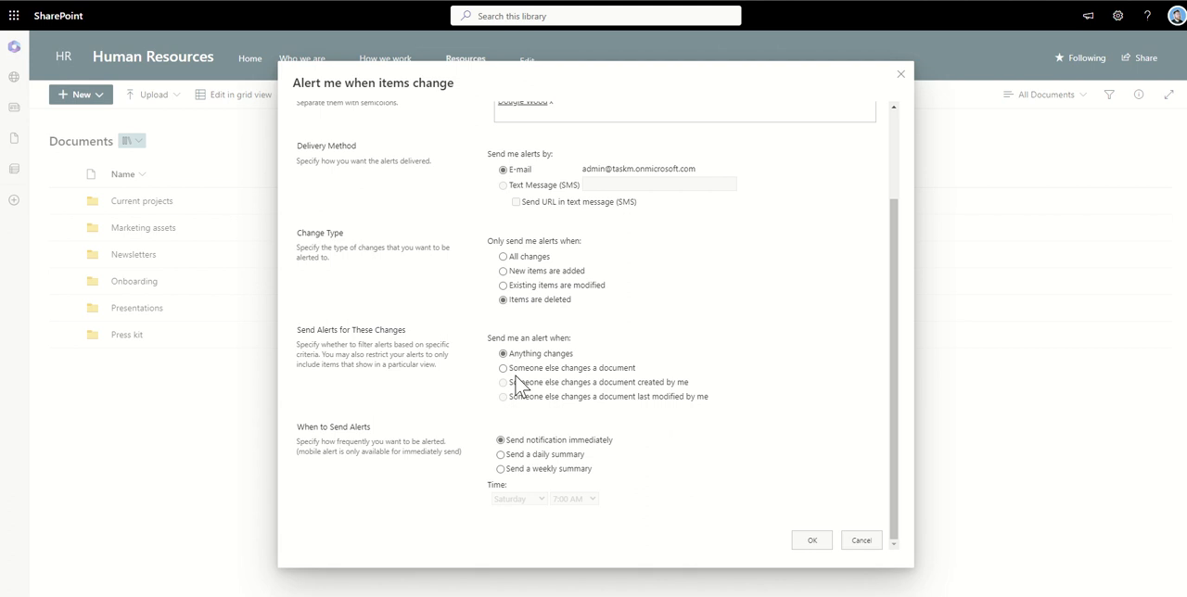
left_click(504, 367)
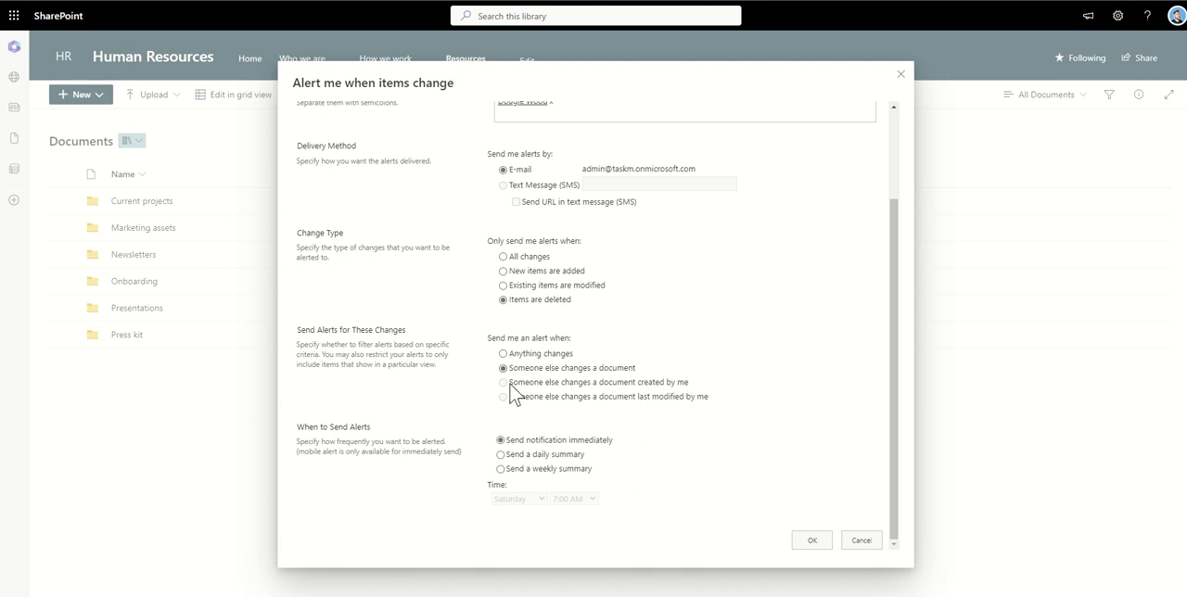
mouse_move(649, 395)
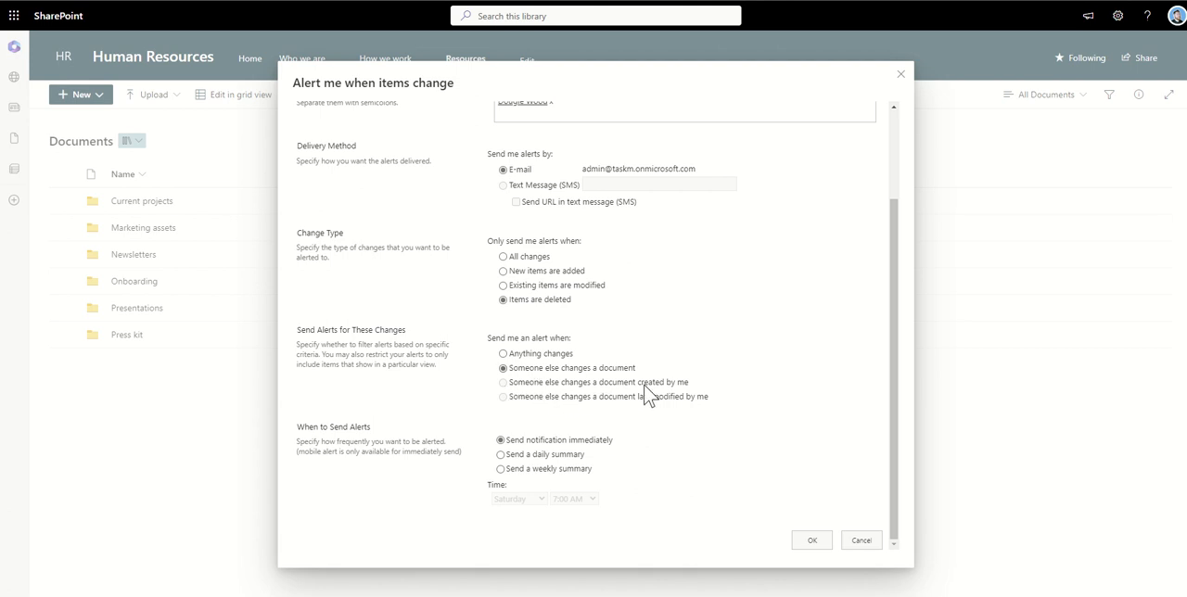
mouse_move(516, 408)
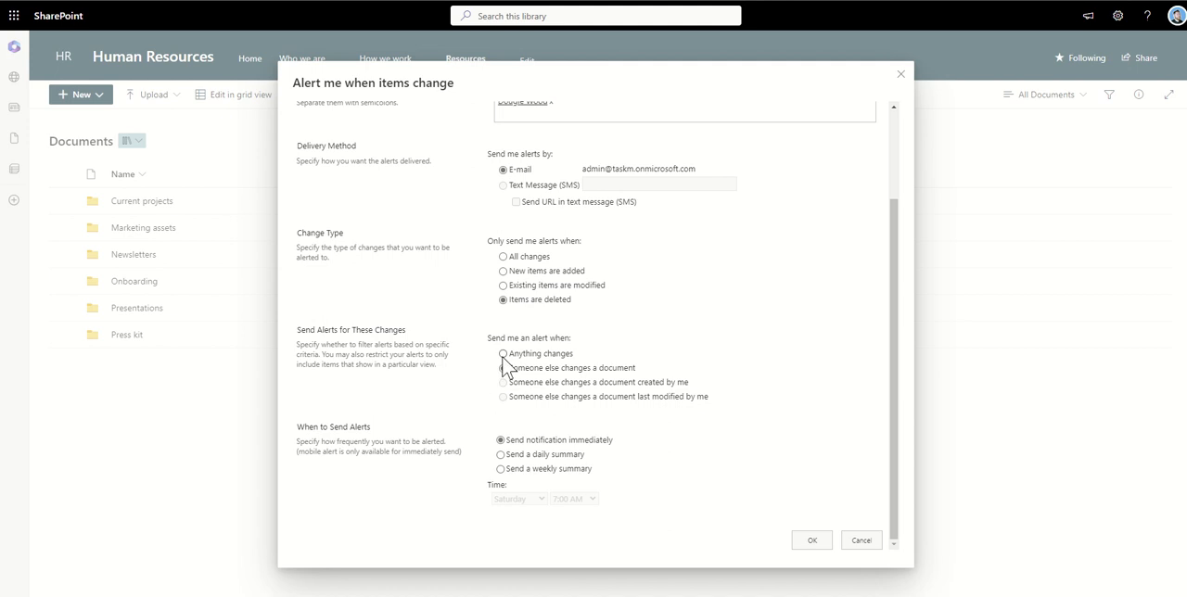
left_click(502, 355)
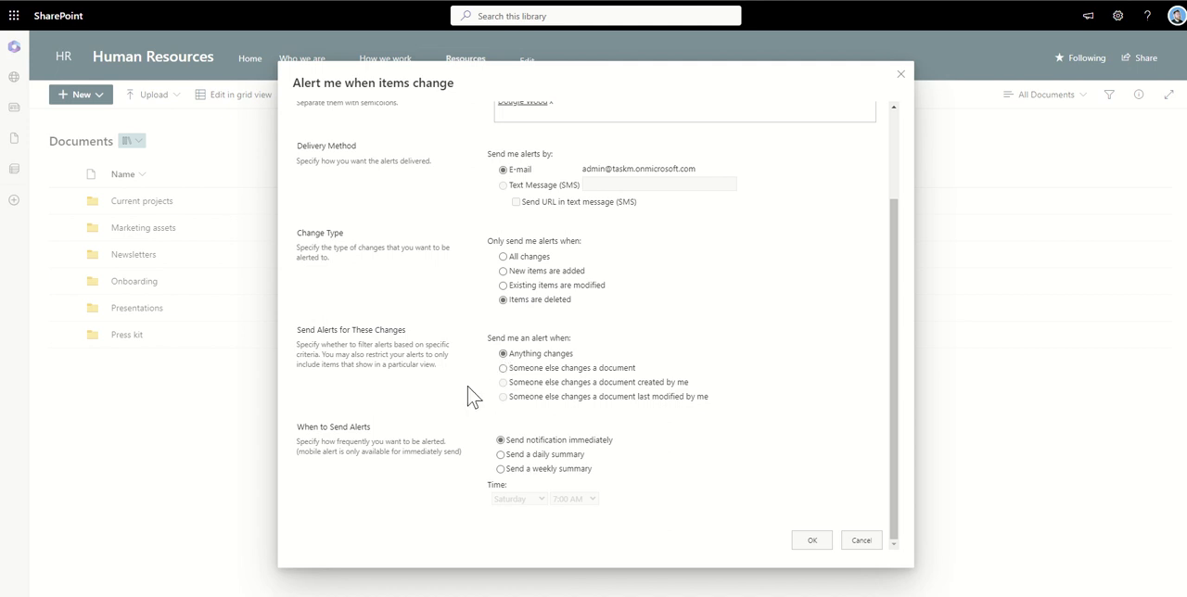
mouse_move(397, 512)
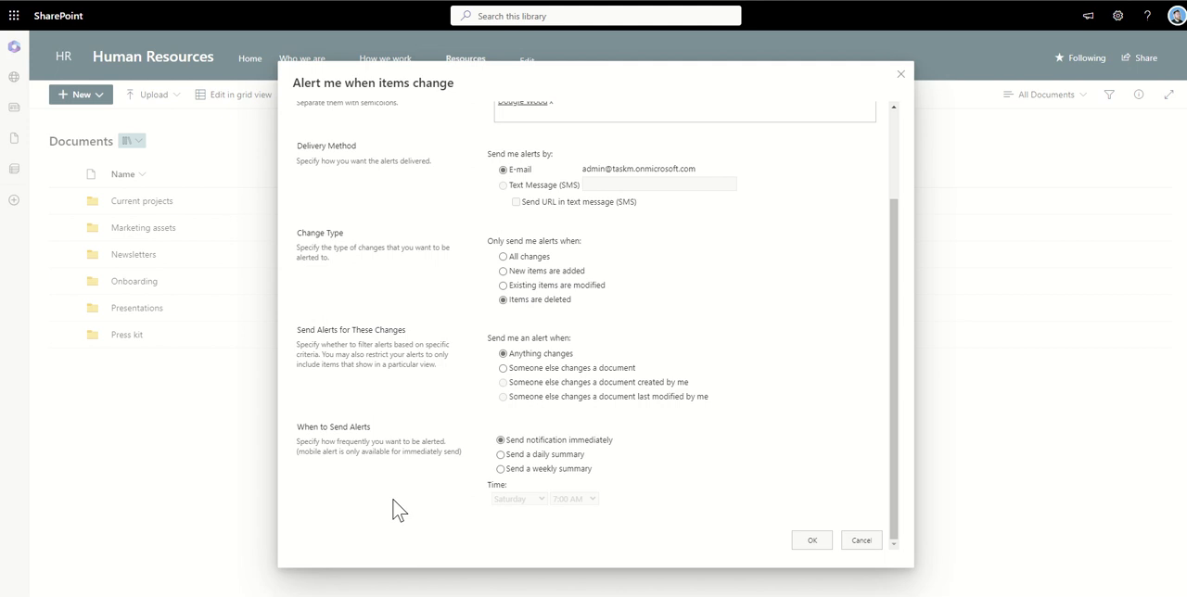
mouse_move(634, 456)
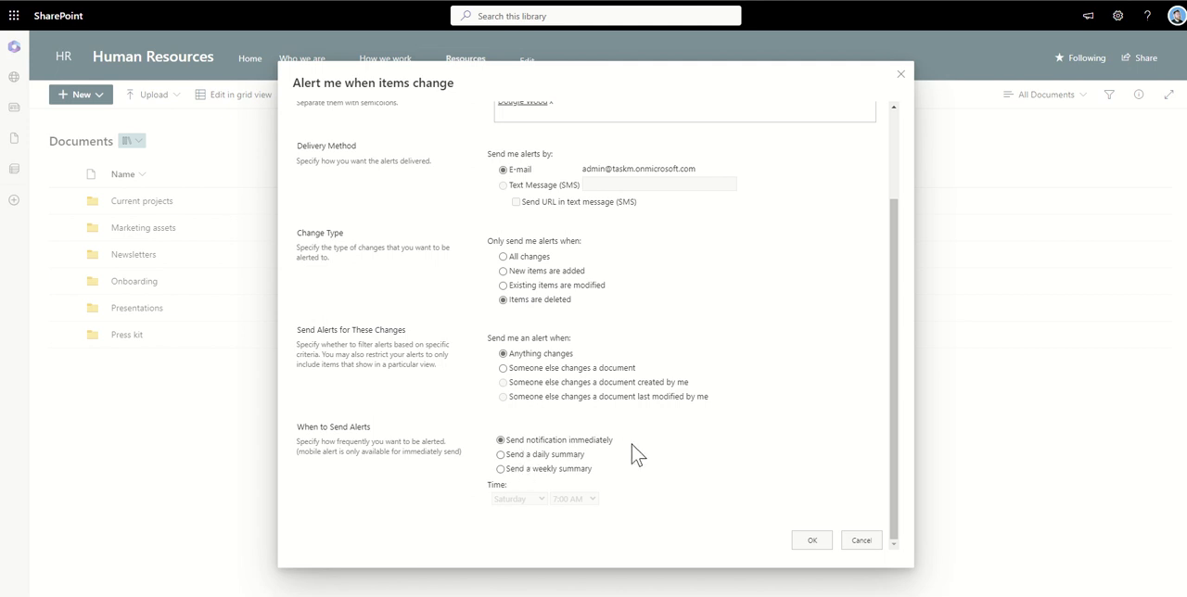
Try daily, then weekly Friday 1:00 PM summaries, and settle on immediate notification
left_click(501, 454)
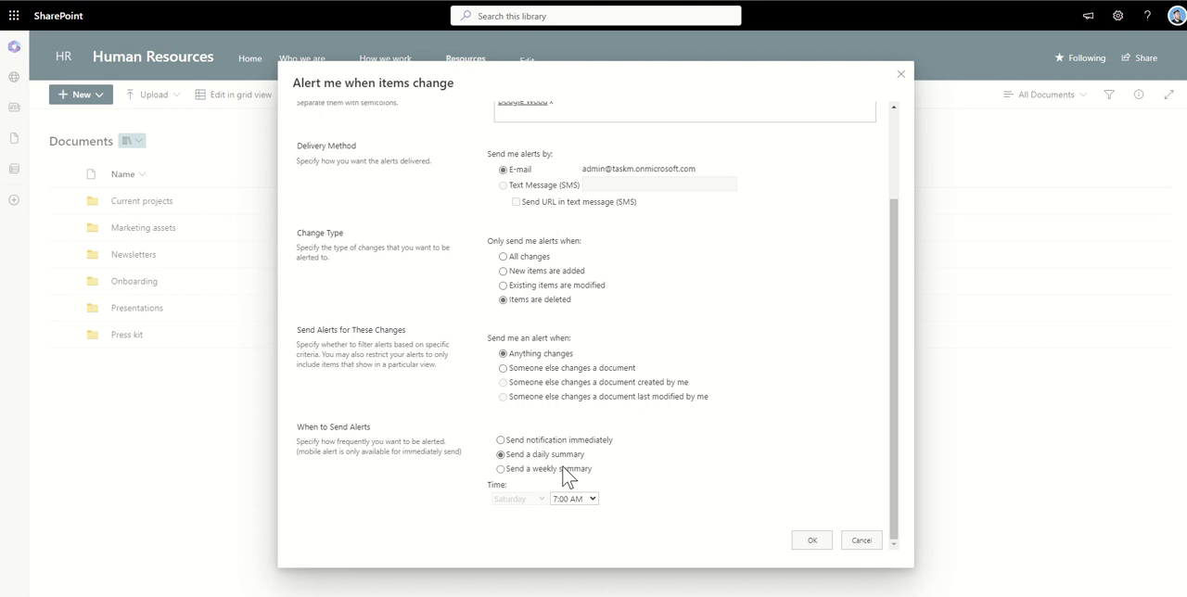
left_click(501, 467)
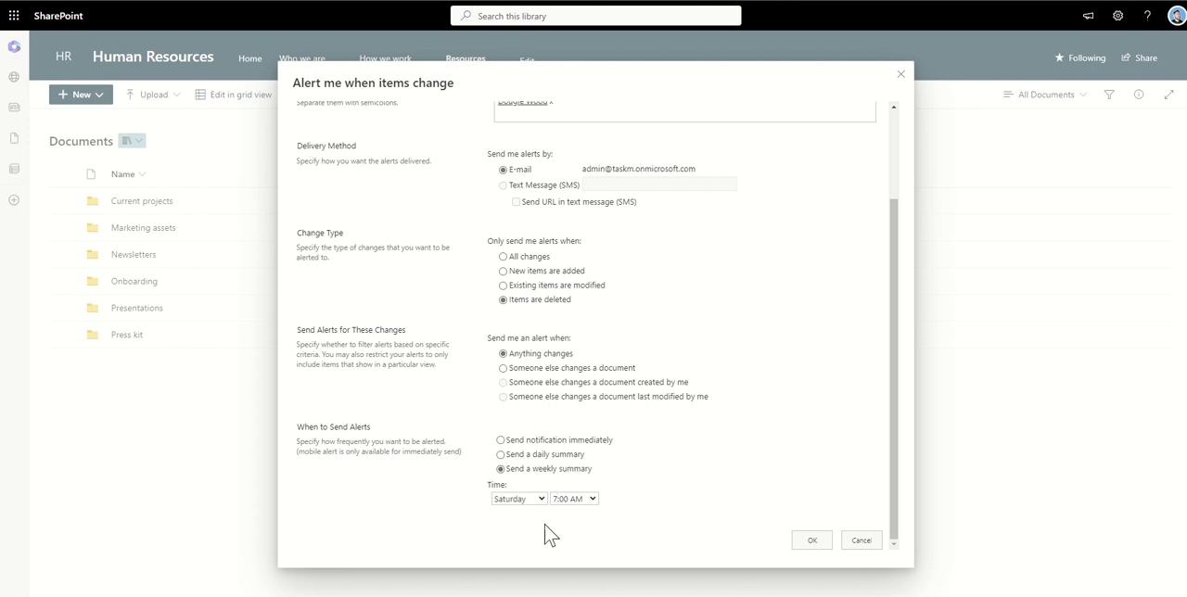
mouse_move(541, 519)
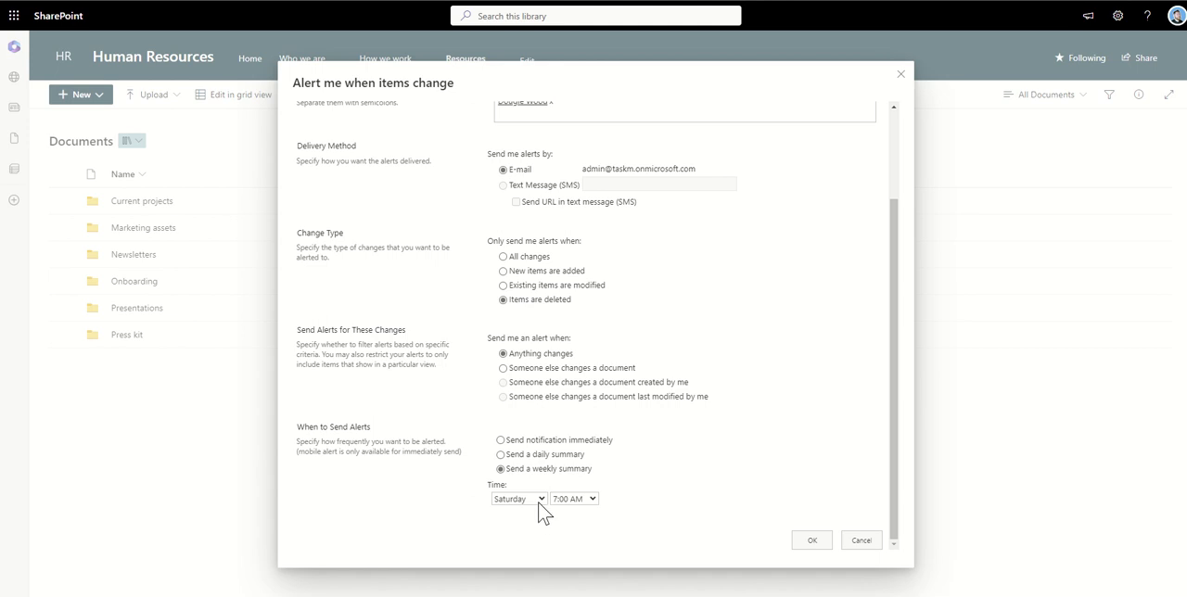
left_click(517, 497)
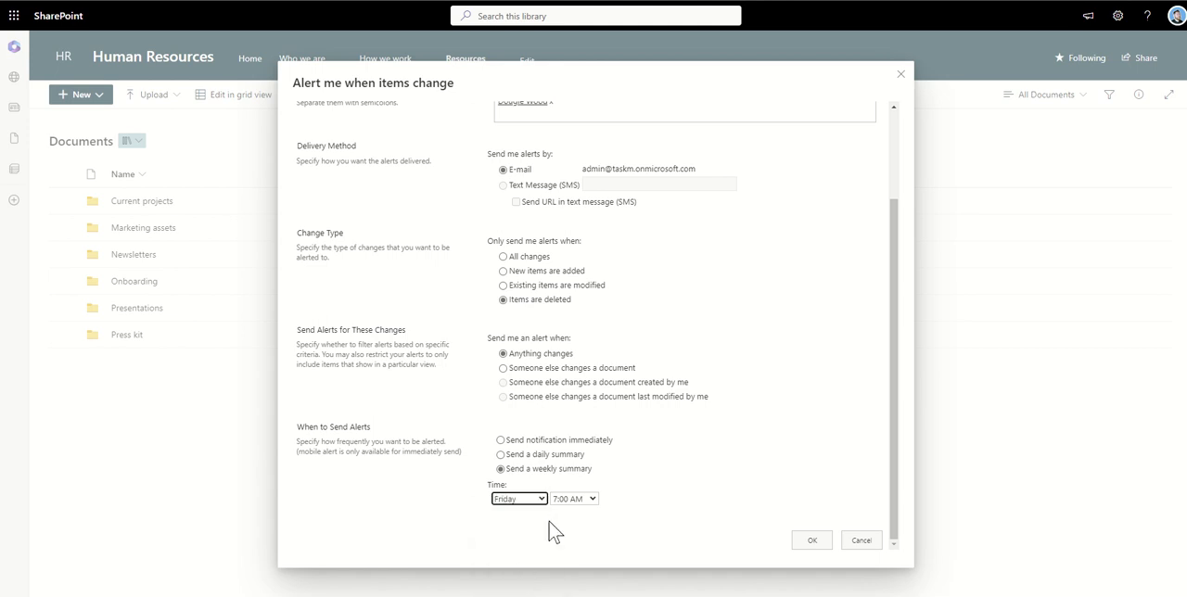
left_click(589, 497)
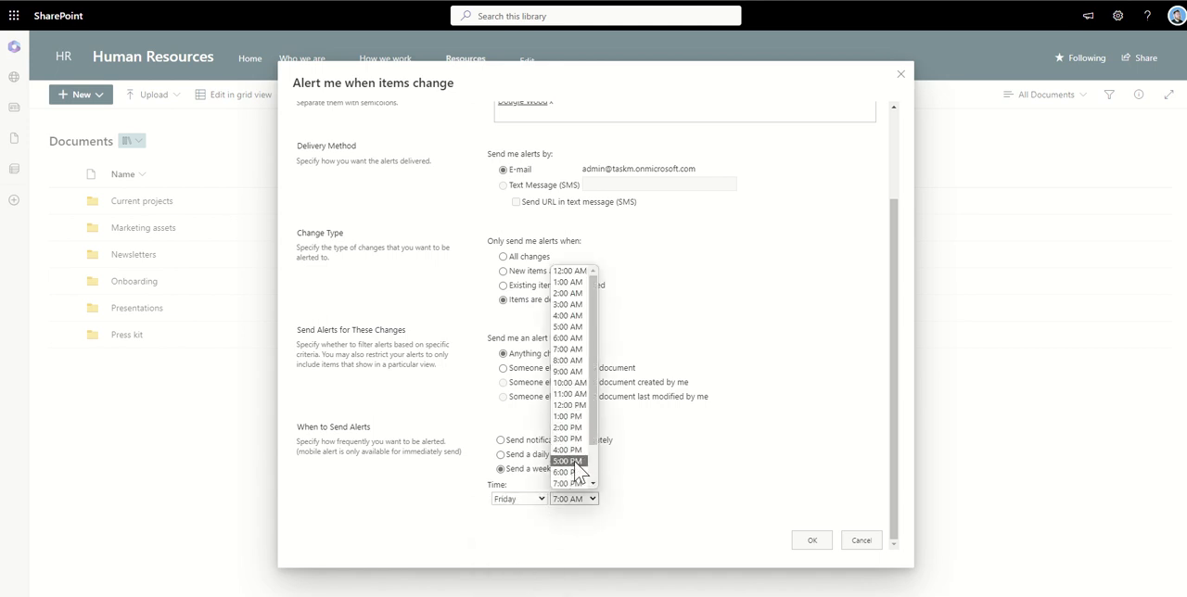
left_click(570, 415)
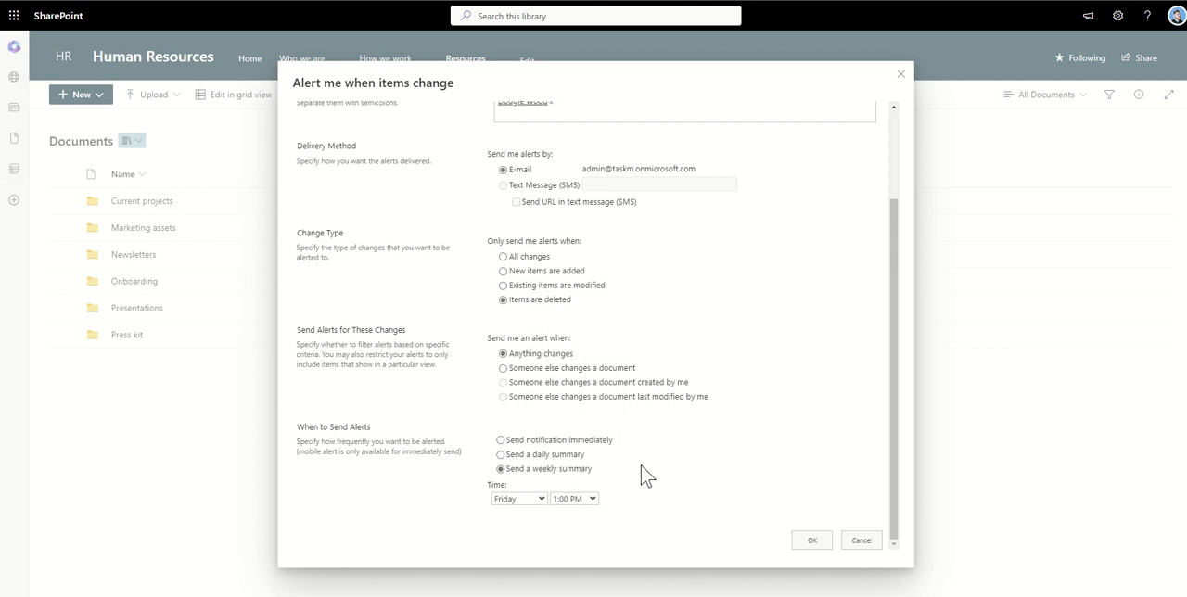
left_click(500, 440)
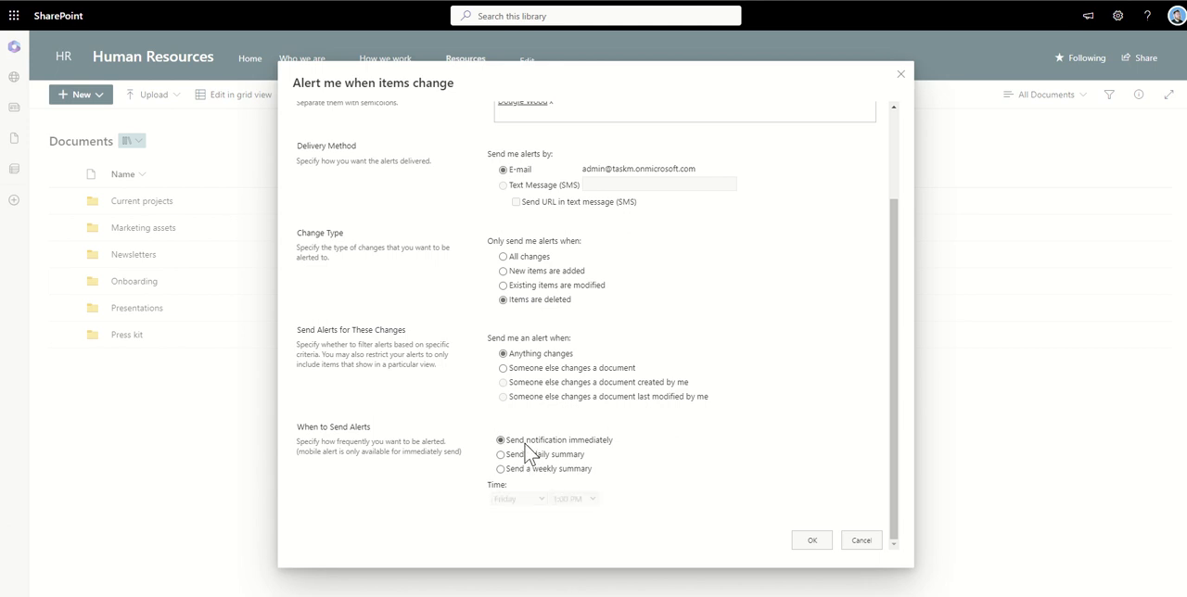
mouse_move(734, 462)
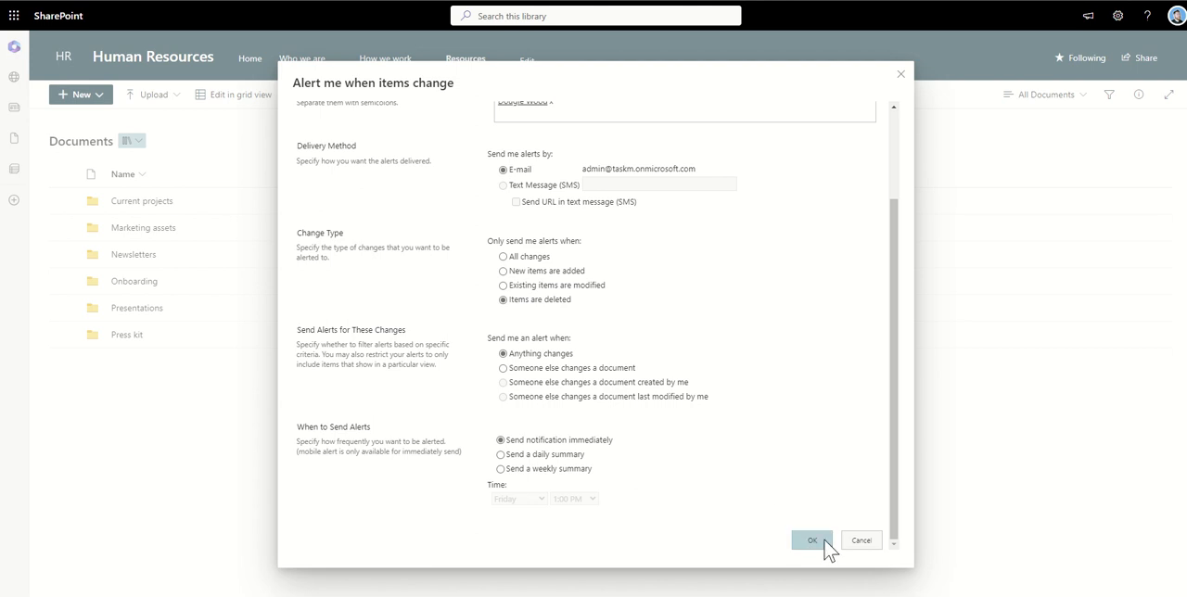
Save the HR Deleted Docs alert with OK
left_click(813, 541)
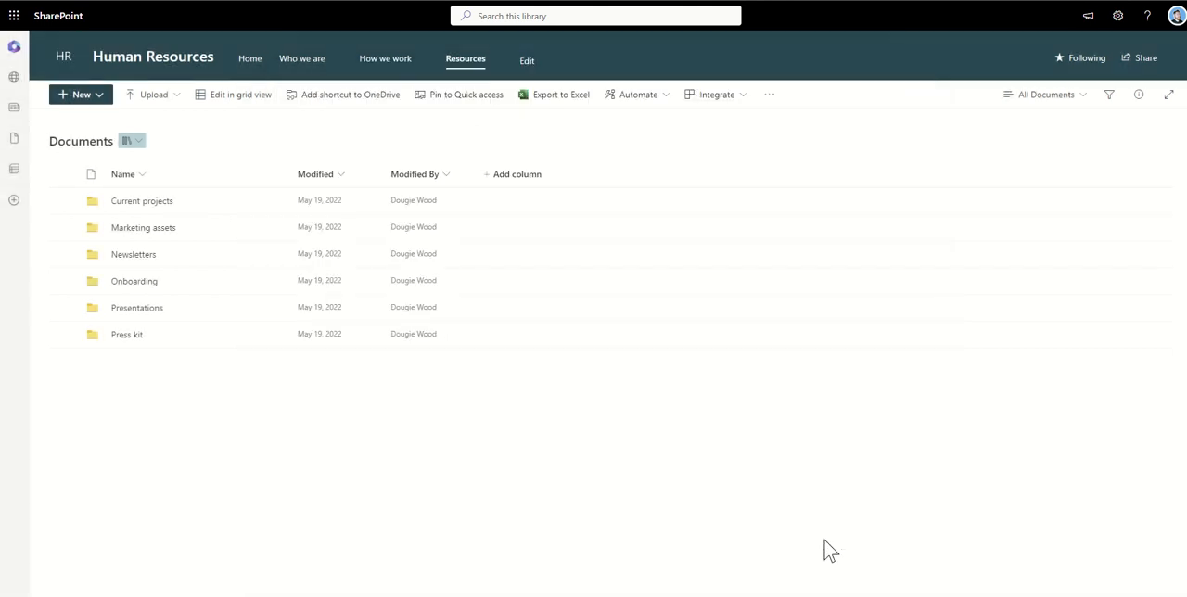
mouse_move(731, 129)
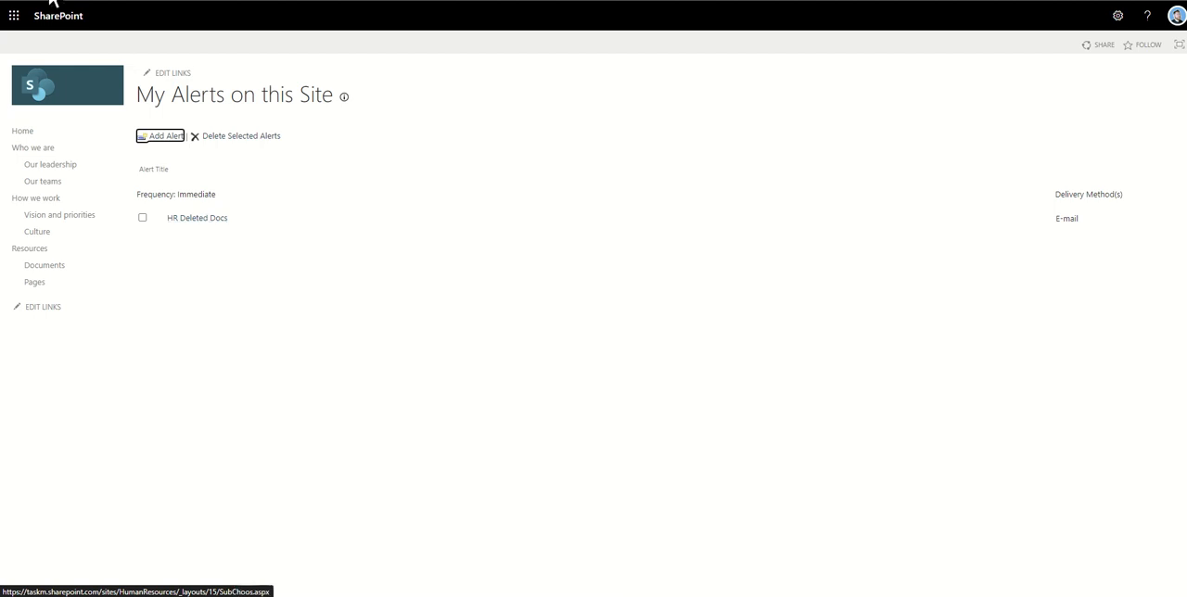
mouse_move(160, 152)
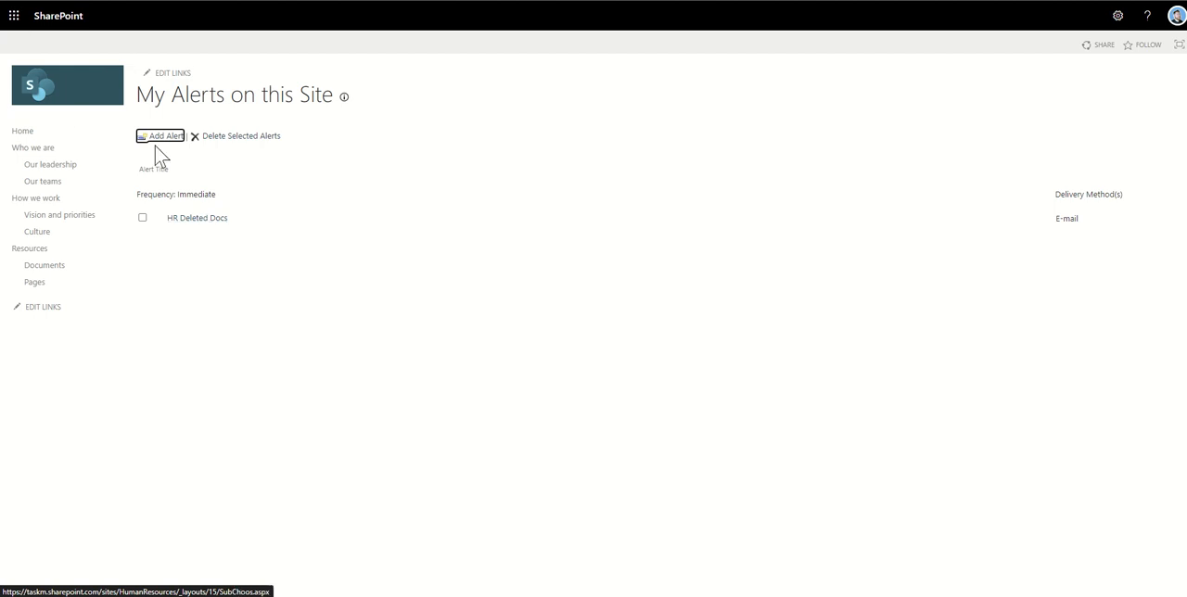
mouse_move(263, 228)
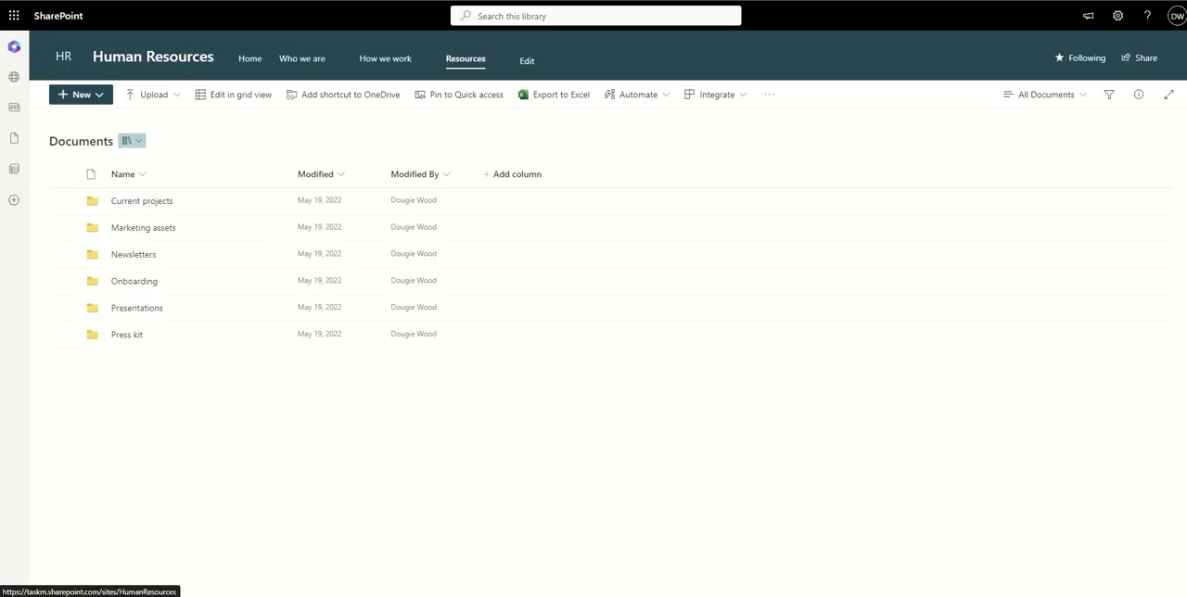
mouse_move(1116, 22)
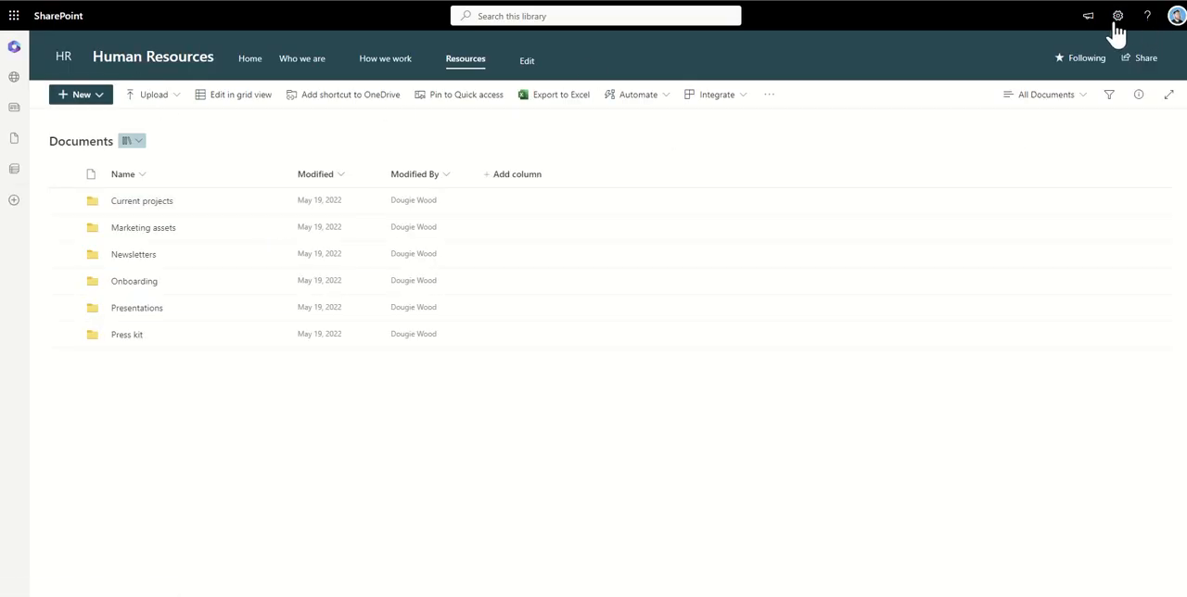
Return to the Documents library through Settings gear and Site contents
left_click(1116, 15)
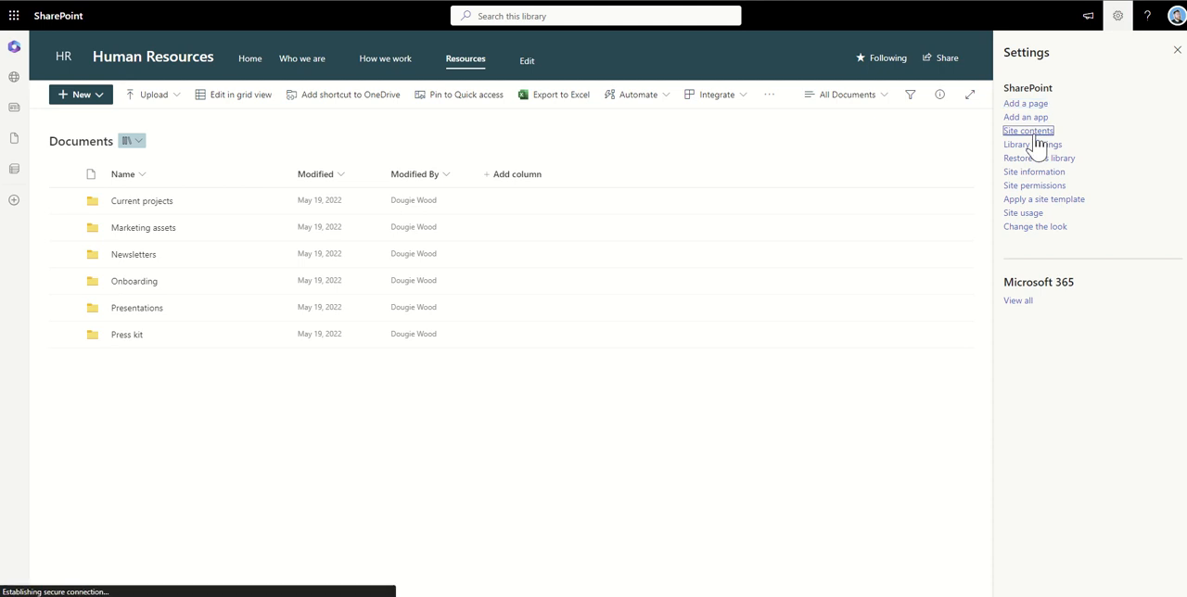
left_click(1027, 130)
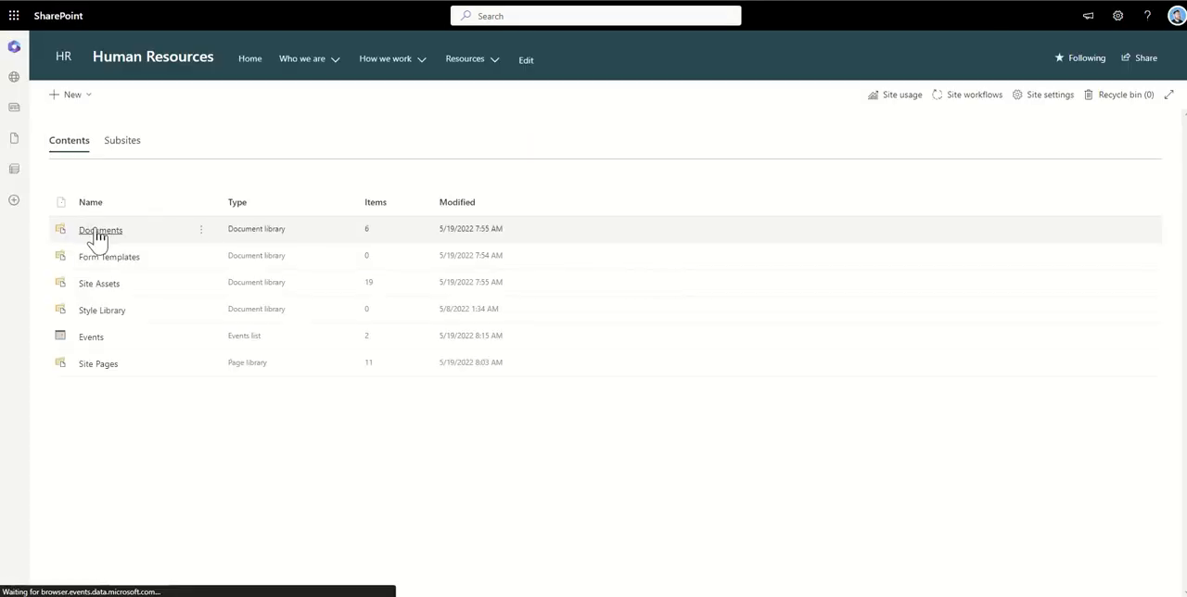
left_click(100, 228)
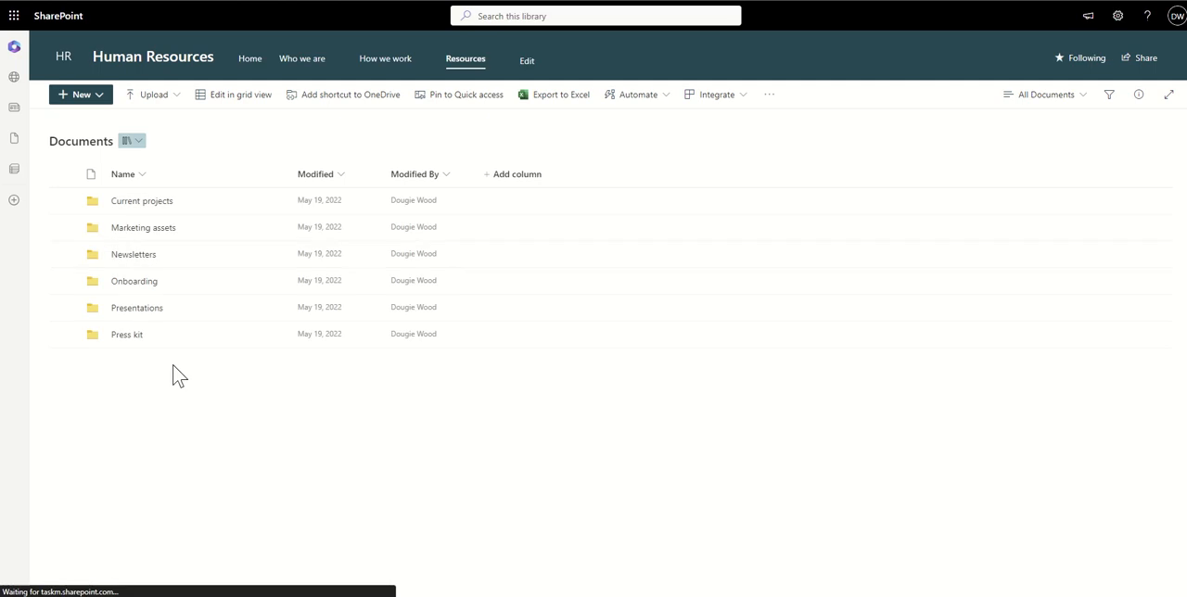
mouse_move(204, 418)
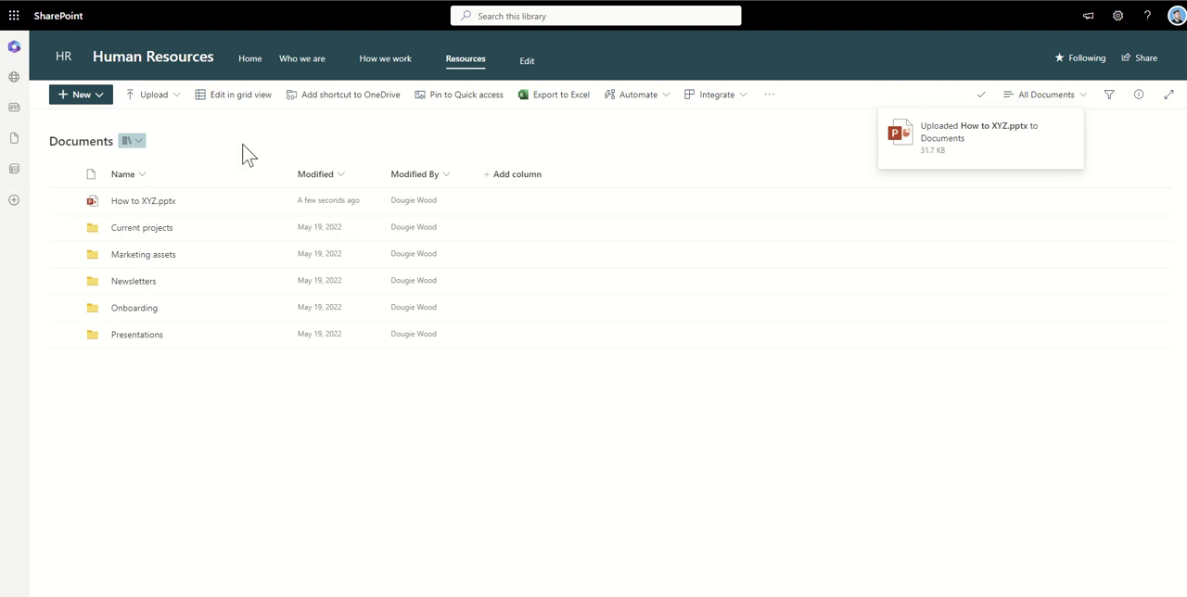
mouse_move(234, 170)
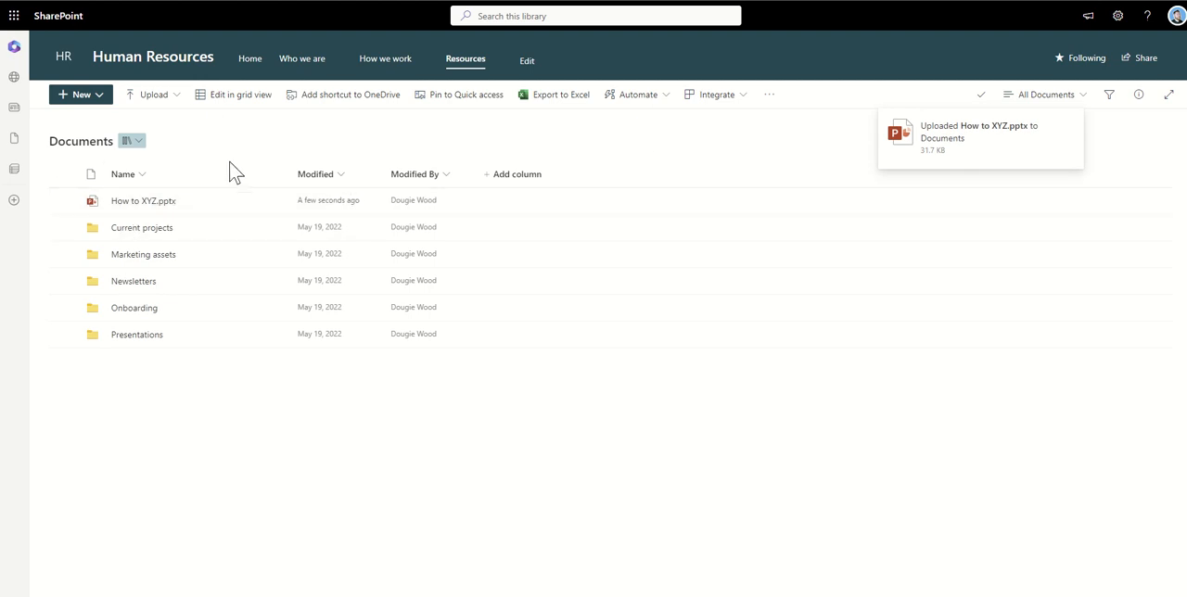
Delete How to XYZ.pptx from the library and confirm sending it to the recycle bin
left_click(63, 201)
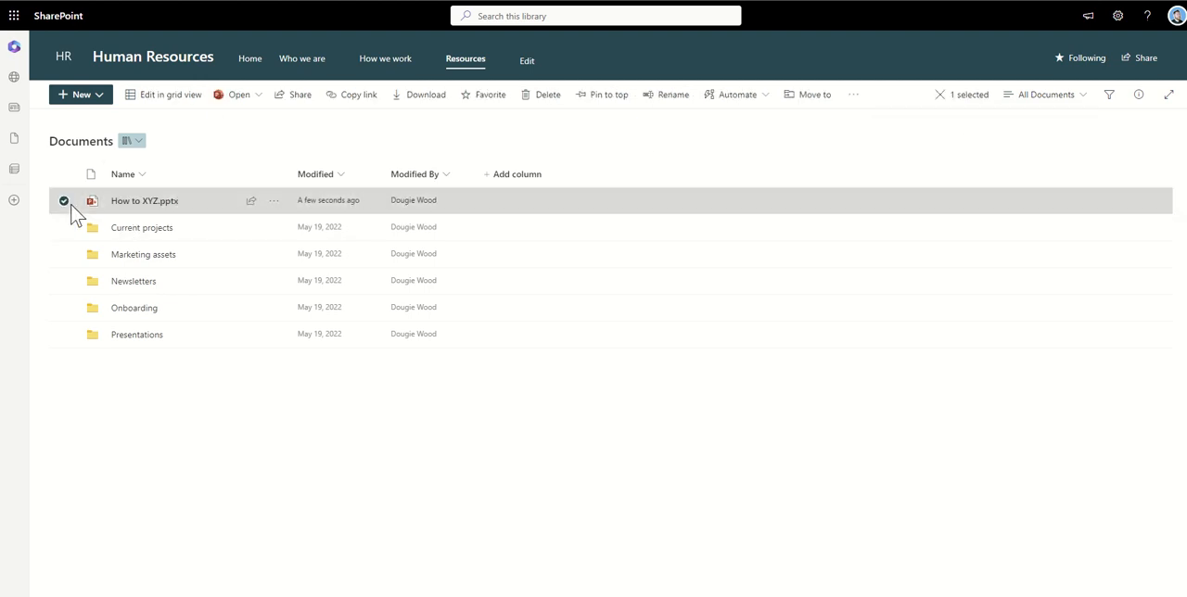
left_click(549, 93)
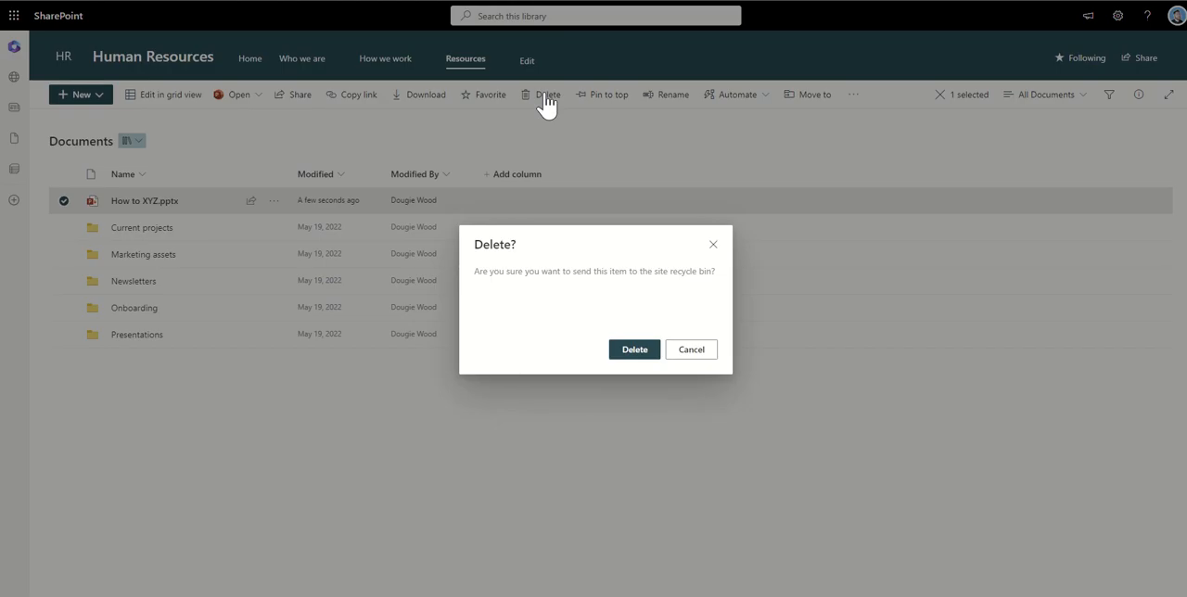
mouse_move(574, 301)
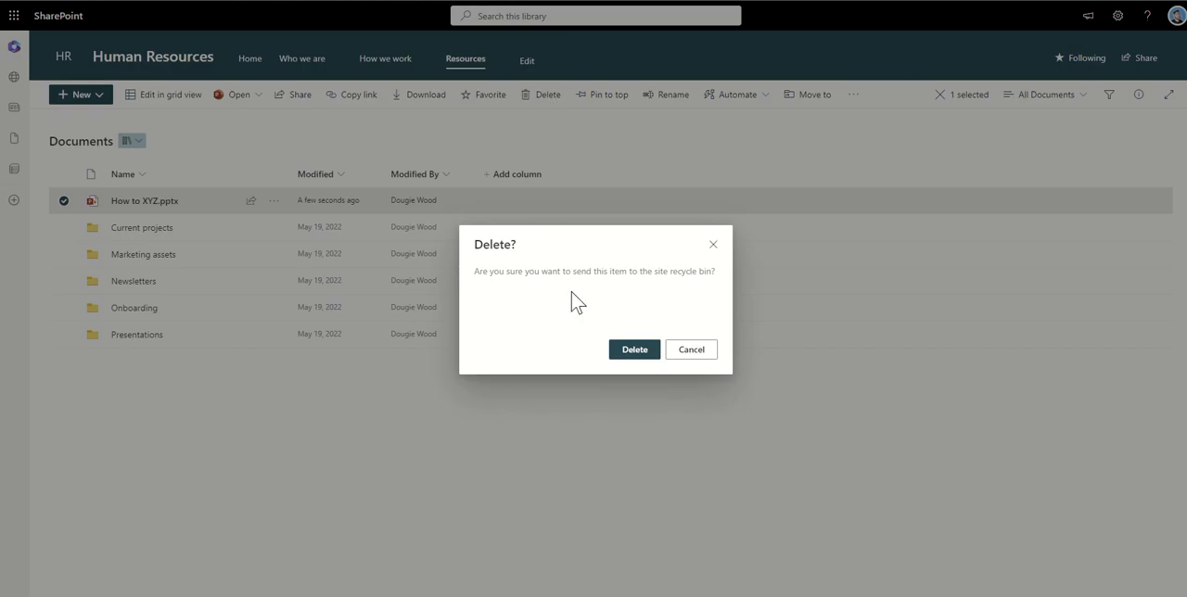
left_click(634, 349)
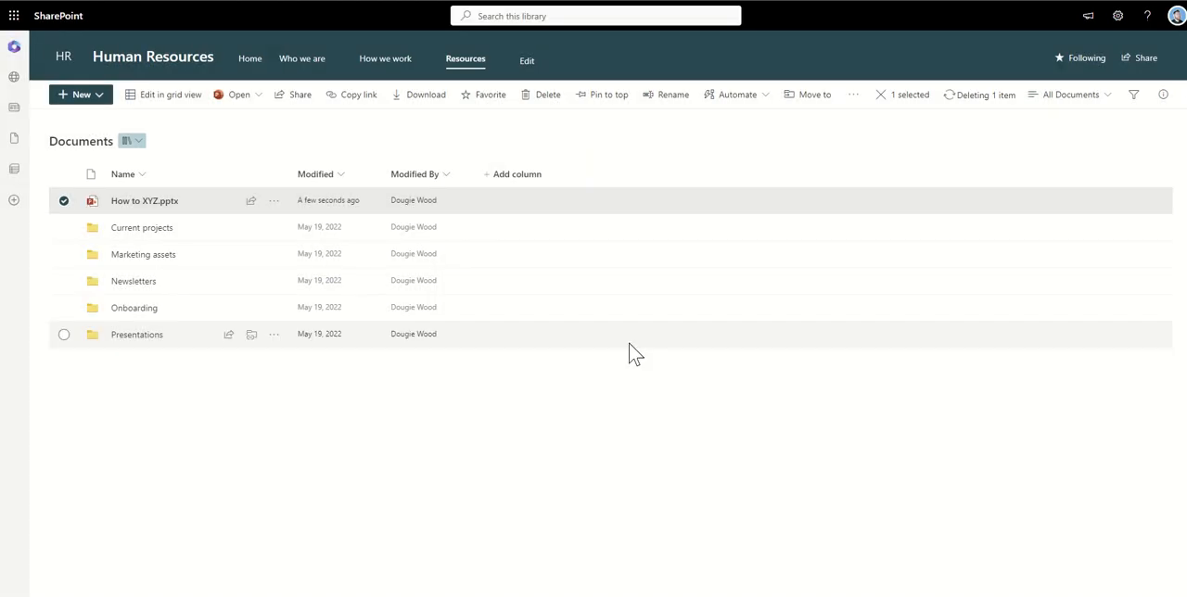
left_click(547, 94)
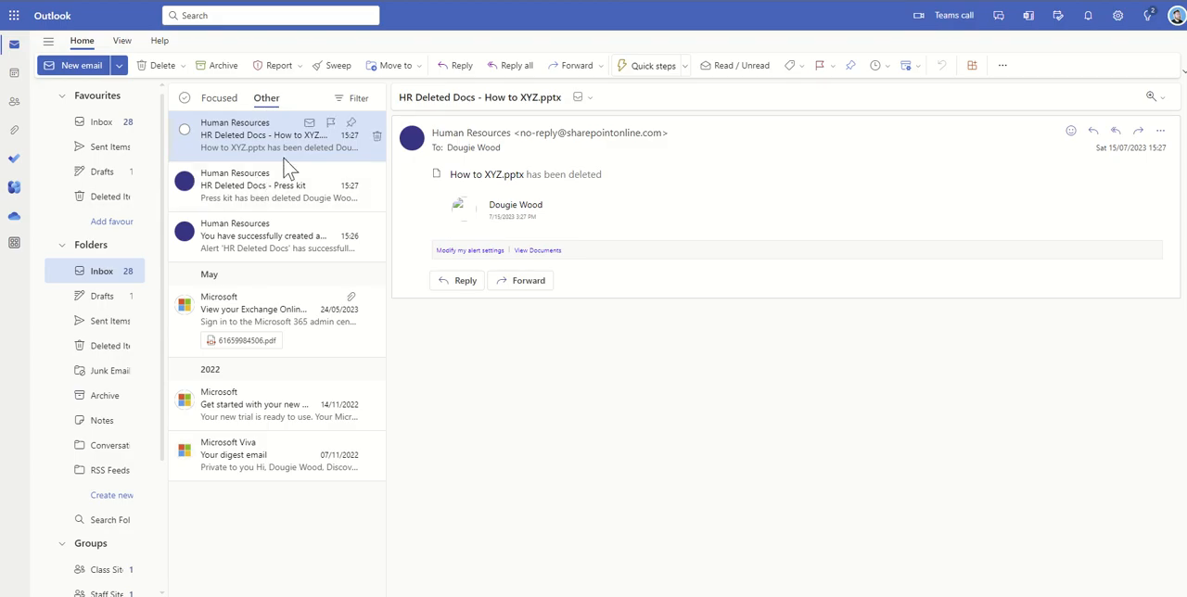
mouse_move(245, 157)
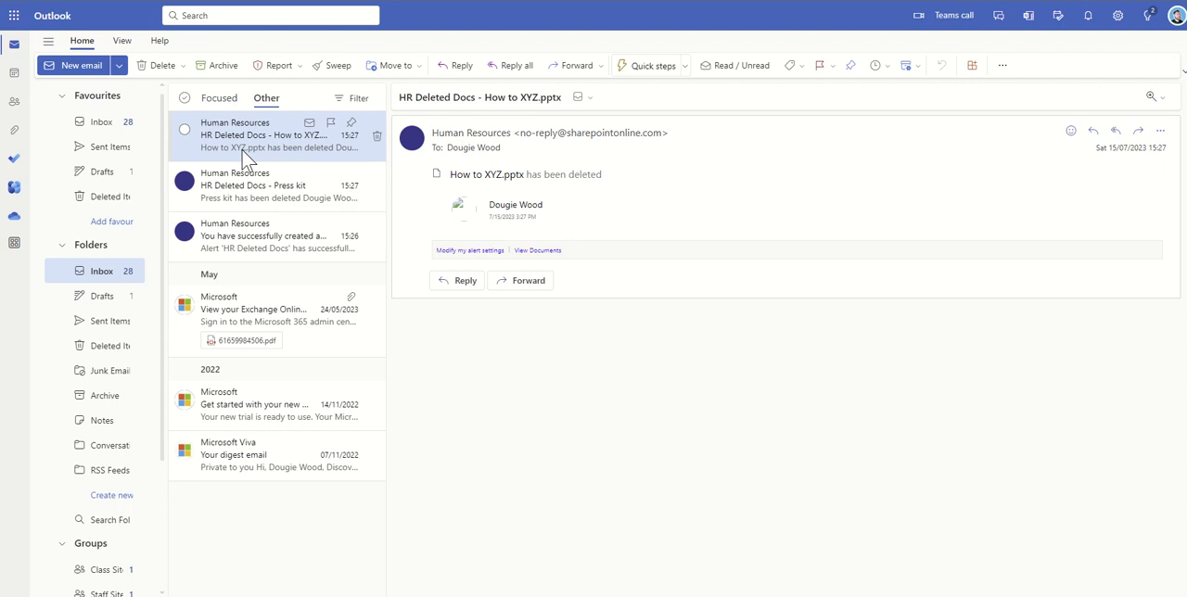
mouse_move(445, 159)
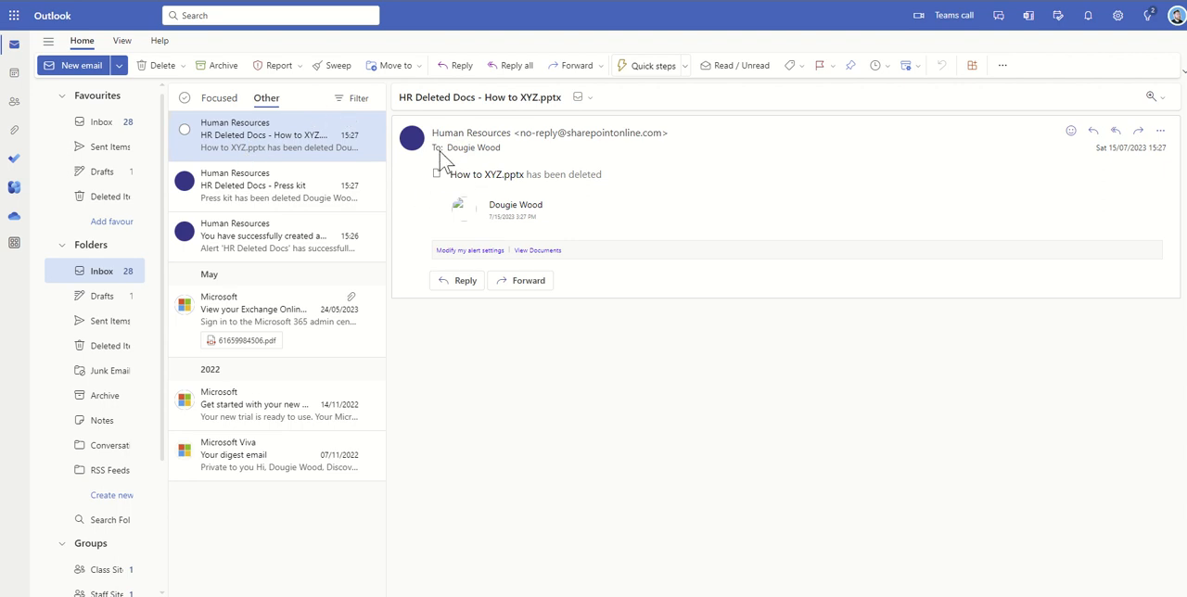
mouse_move(501, 145)
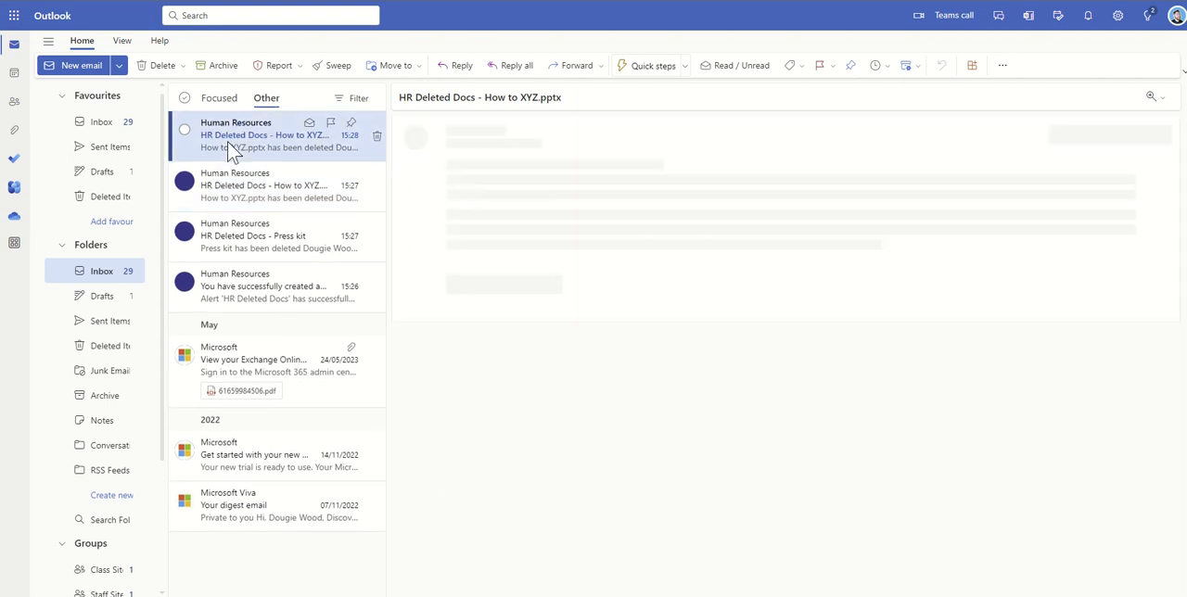
Read the newest 'HR Deleted Docs - How to XYZ.pptx' email in the Outlook inbox
left_click(269, 135)
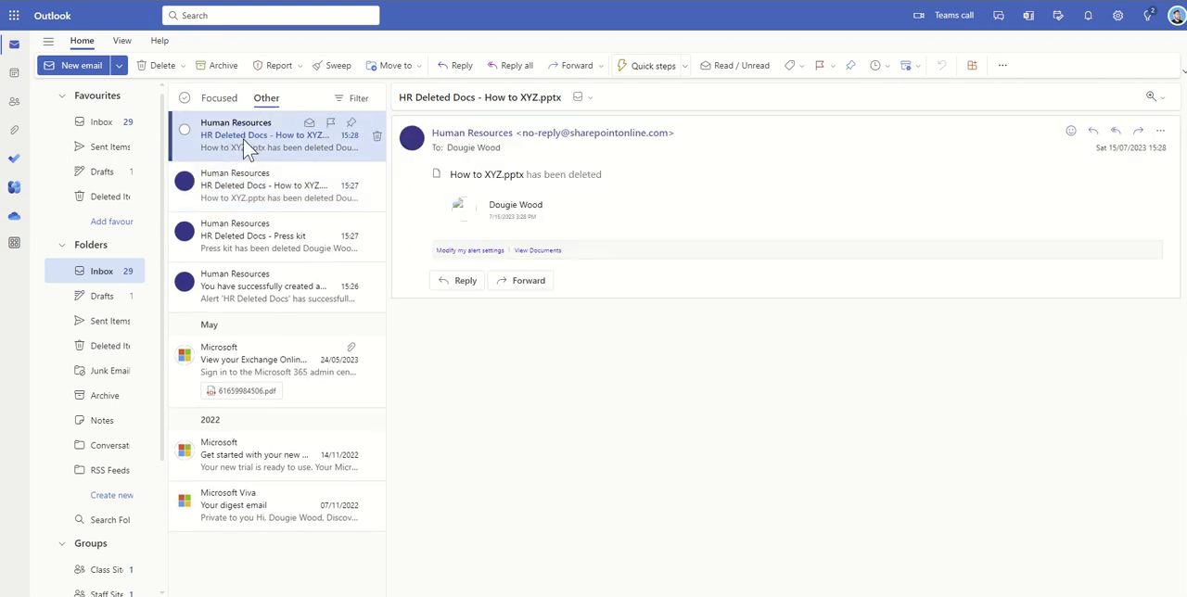
mouse_move(271, 148)
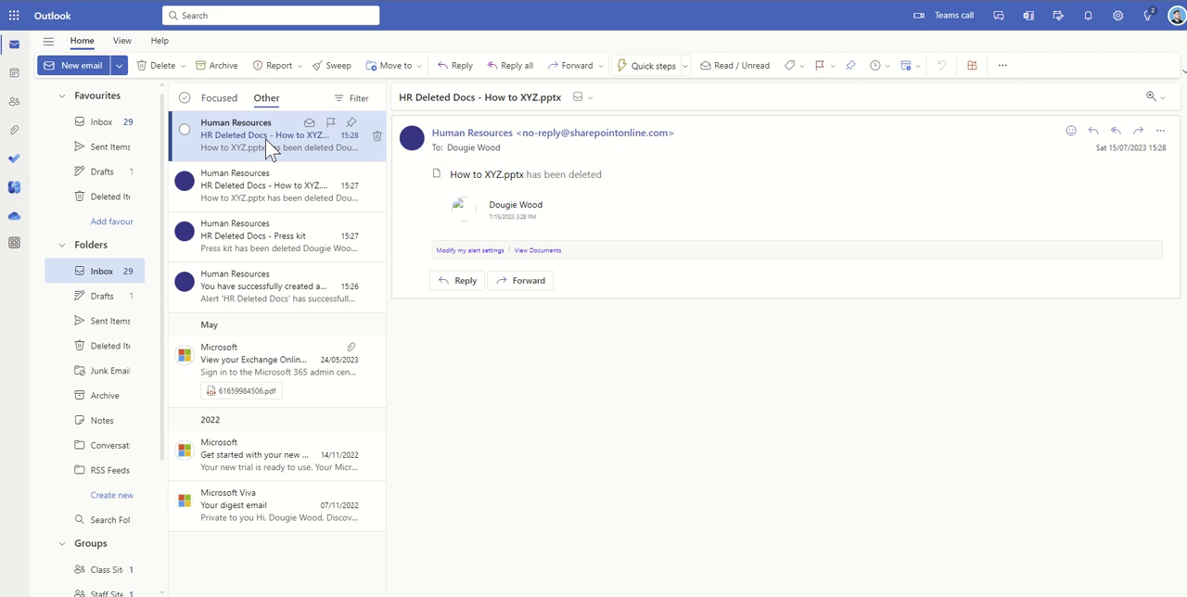